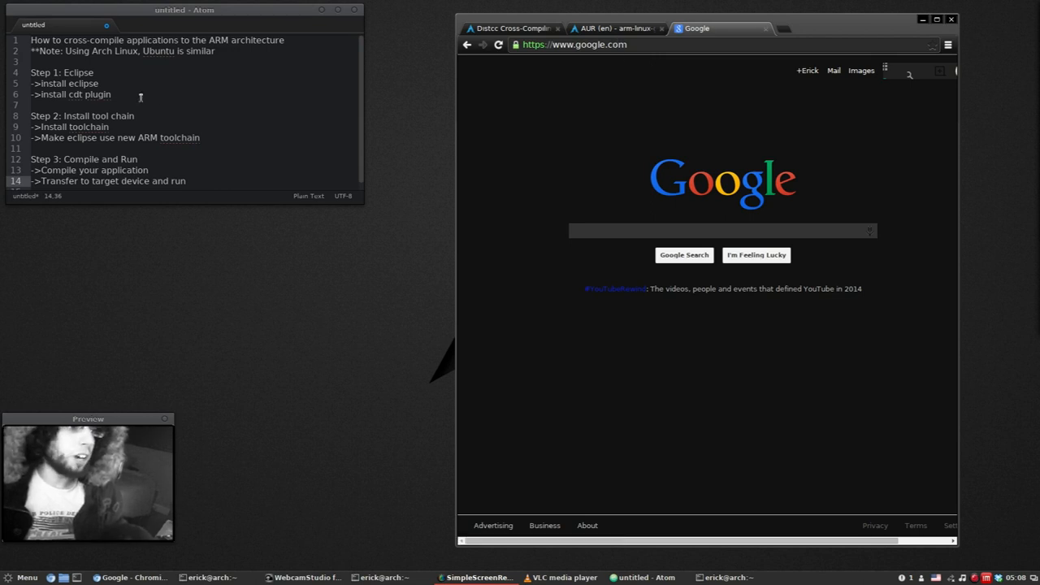
{"action": "mouse_move", "coordinate": [238, 224]}
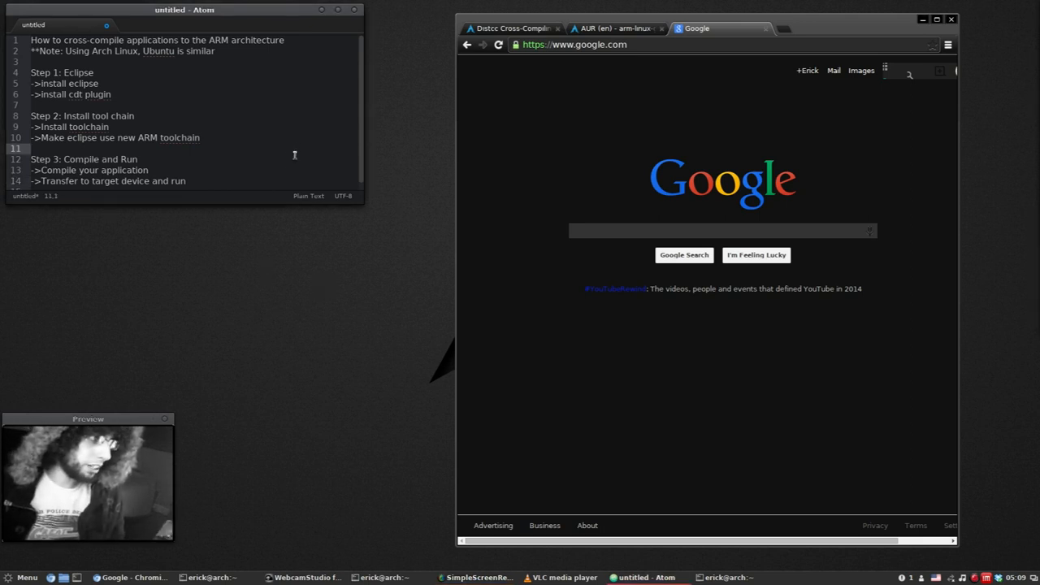
{"action": "mouse_move", "coordinate": [348, 283]}
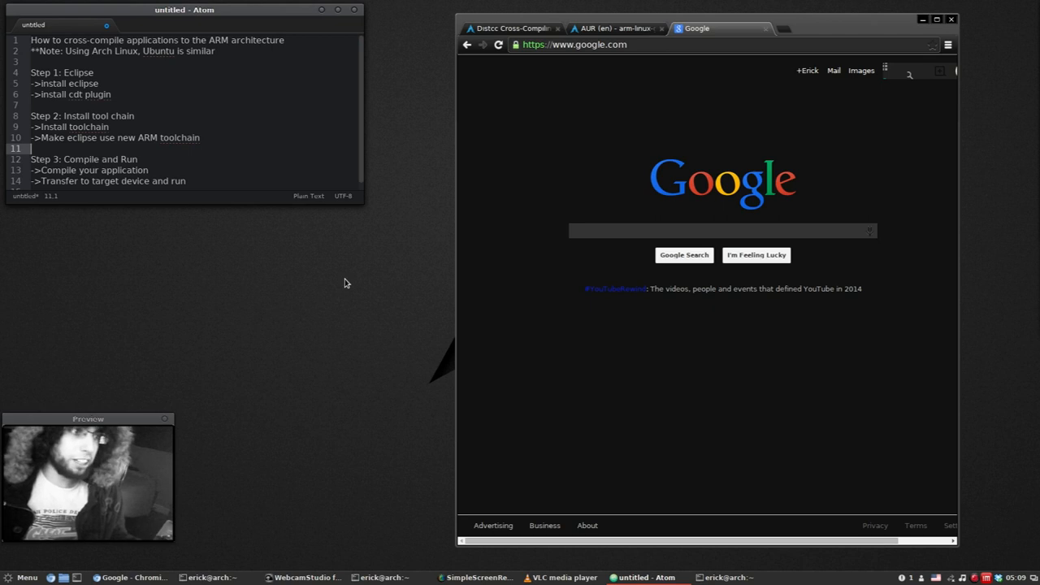
{"action": "mouse_move", "coordinate": [816, 26]}
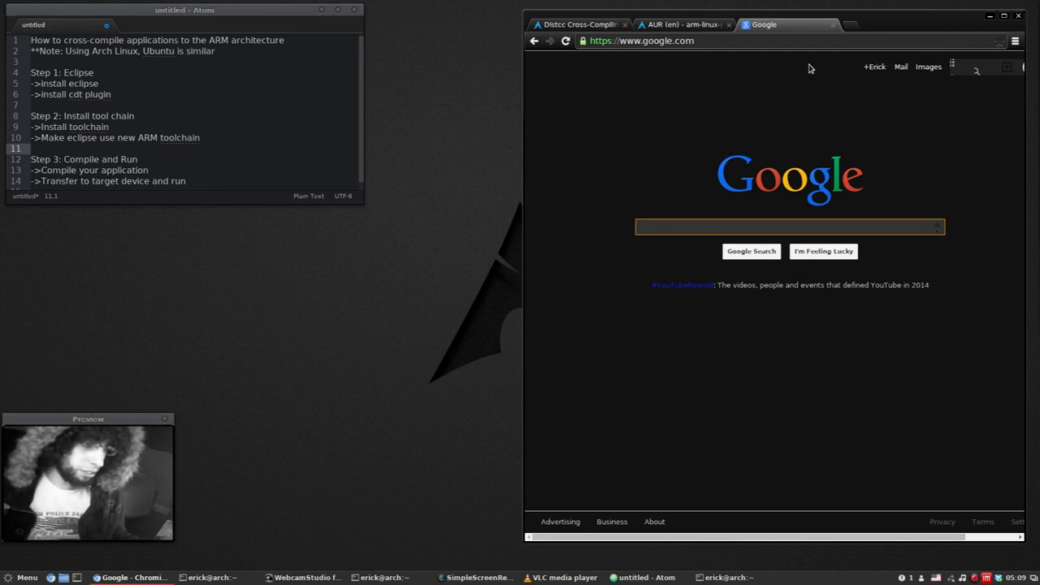
- Start a terminal below the notes and discard a mistaken 'sudo apt-get eclipse' command
{"action": "left_click", "coordinate": [788, 228]}
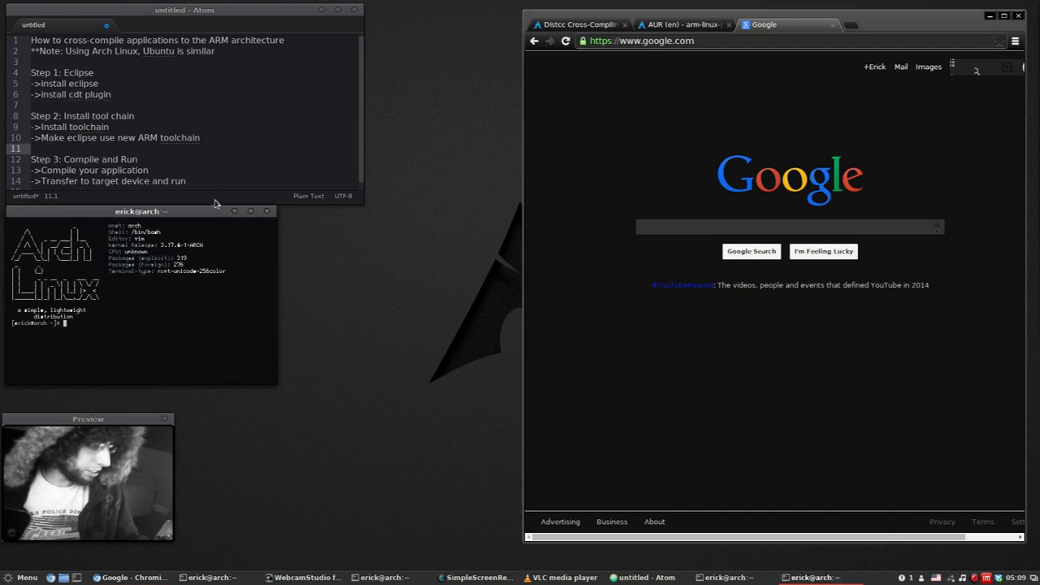
{"action": "left_click_drag", "start_coordinate": [140, 211], "coordinate": [211, 227]}
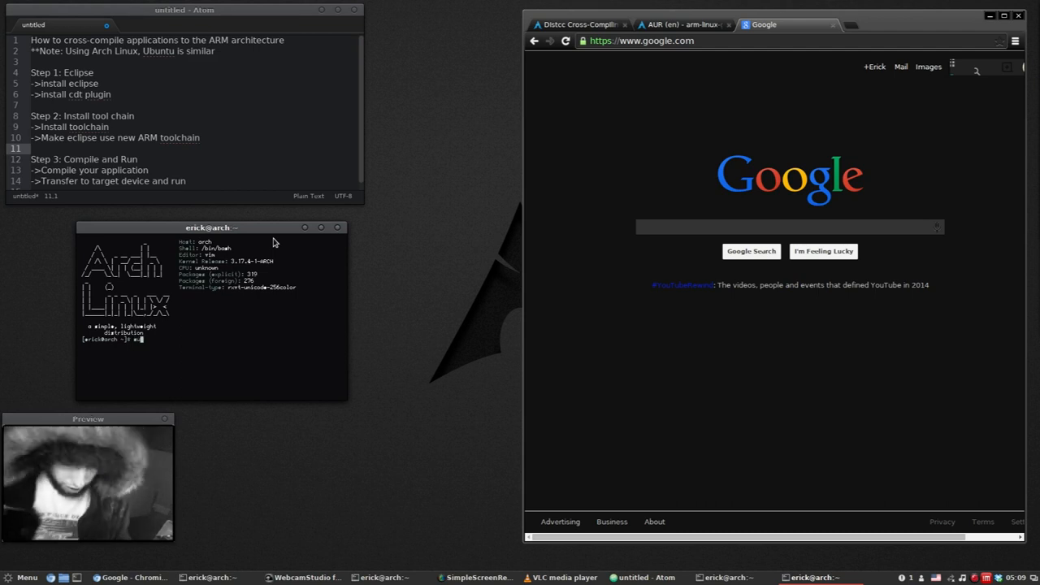
{"action": "type", "text": "sudo apt-get"}
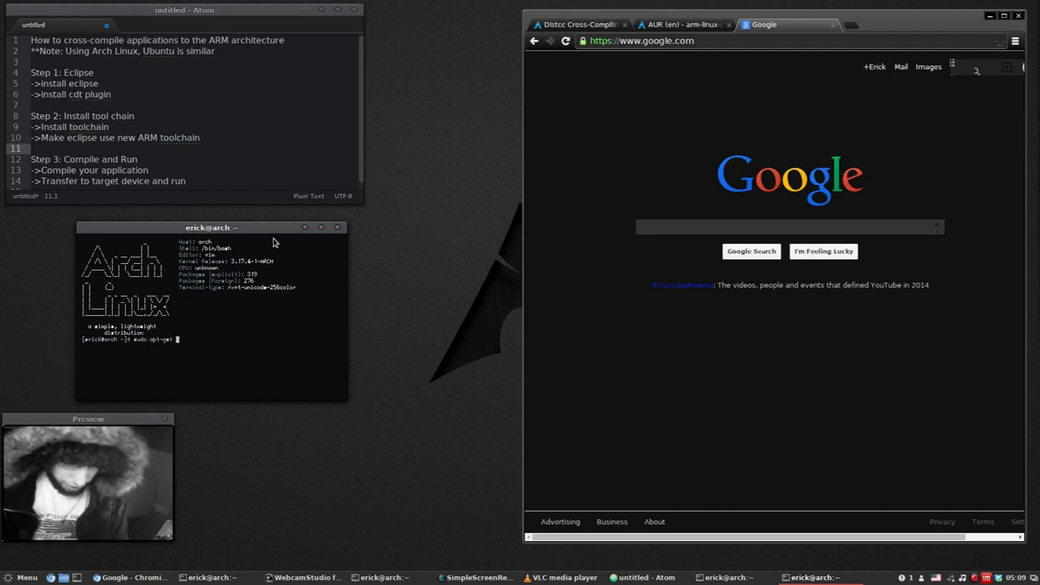
{"action": "type", "text": "eclipse"}
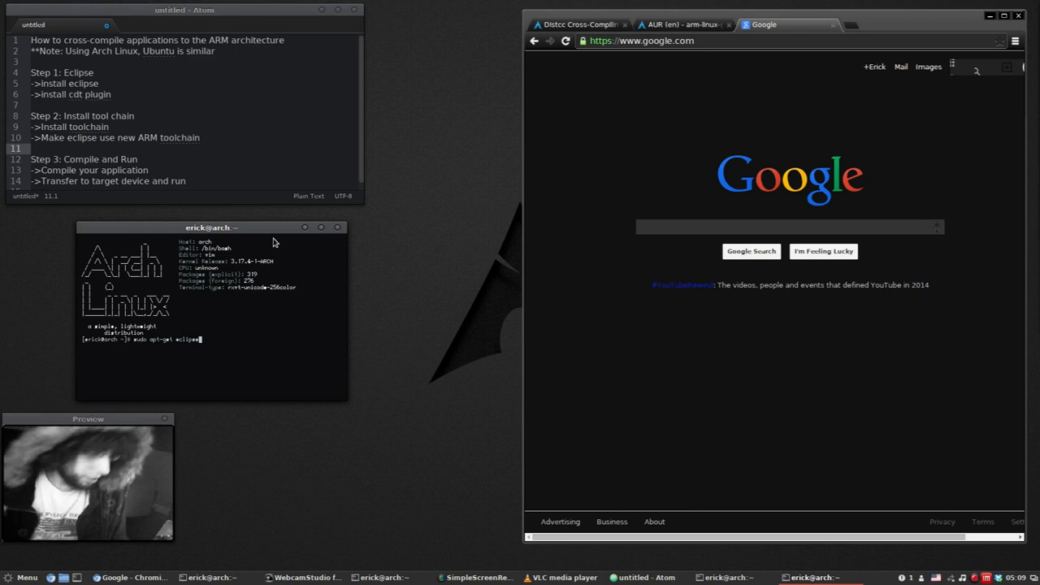
{"action": "key", "text": "BackSpace"}
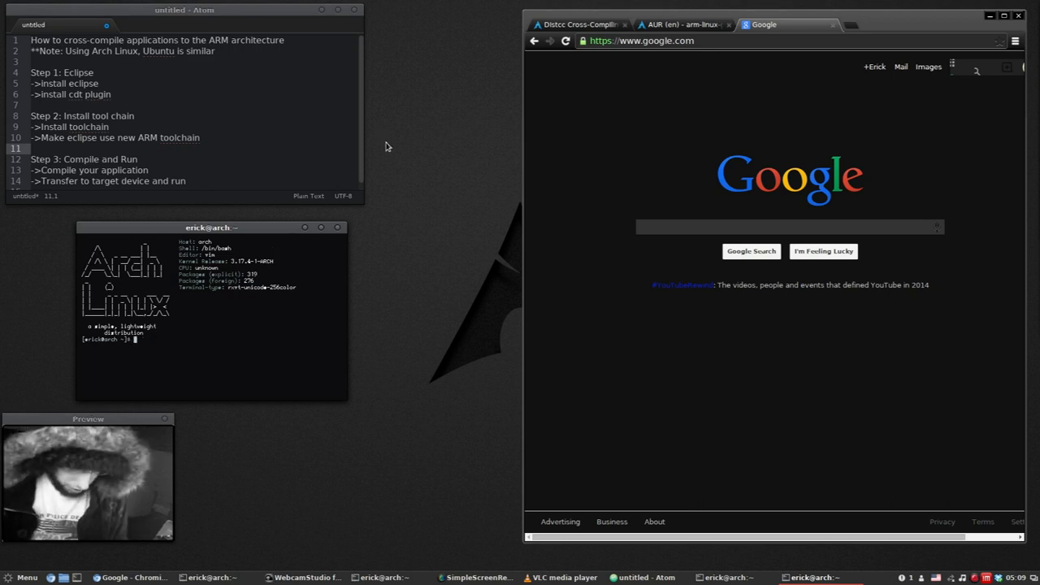
- Begin the install command 'sudo pacman -S eclipse eclipse-' at the prompt
{"action": "type", "text": "sudo pacman -S eclipse"}
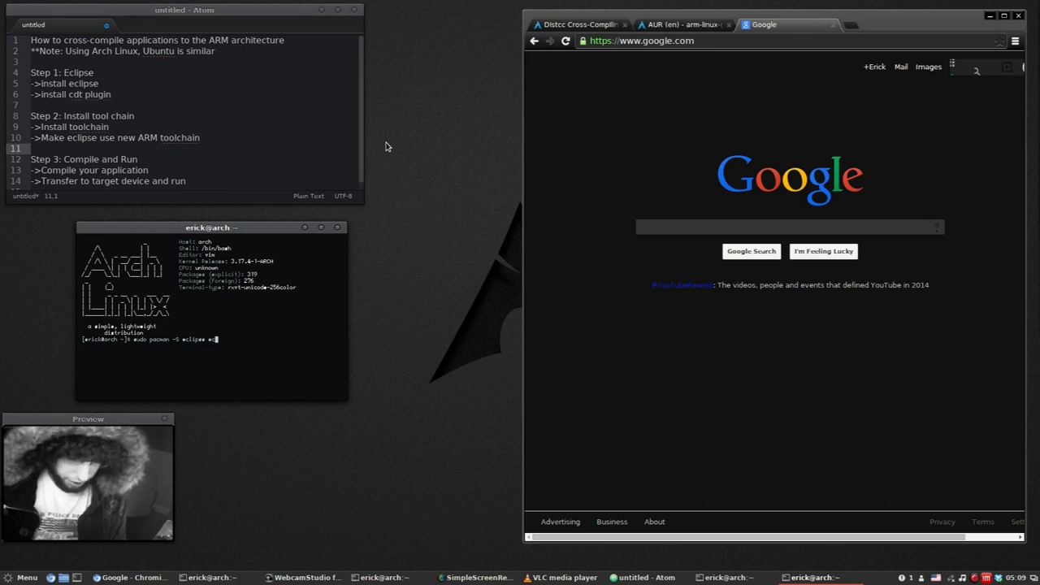
{"action": "type", "text": "eclipse-"}
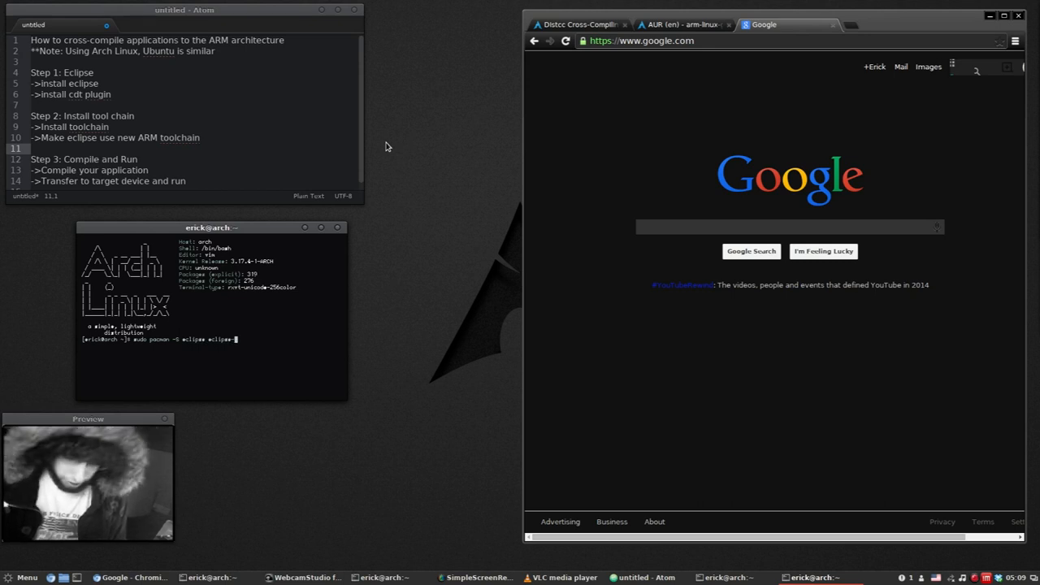
- Complete the command with eclipse-cdt so pacman installs Eclipse and its C/C++ tooling
{"action": "type", "text": "-cdt"}
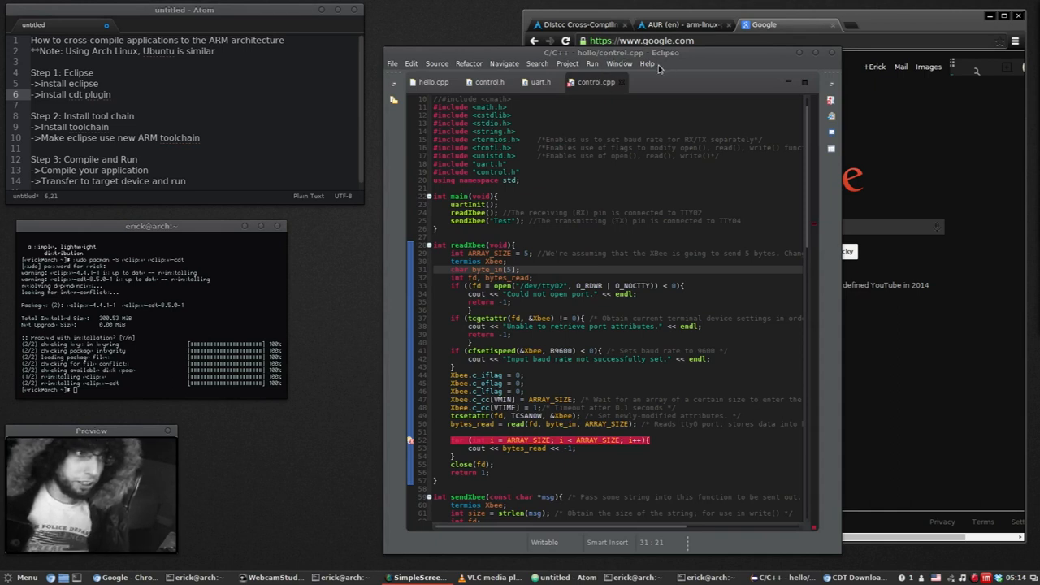
{"action": "left_click", "coordinate": [652, 64]}
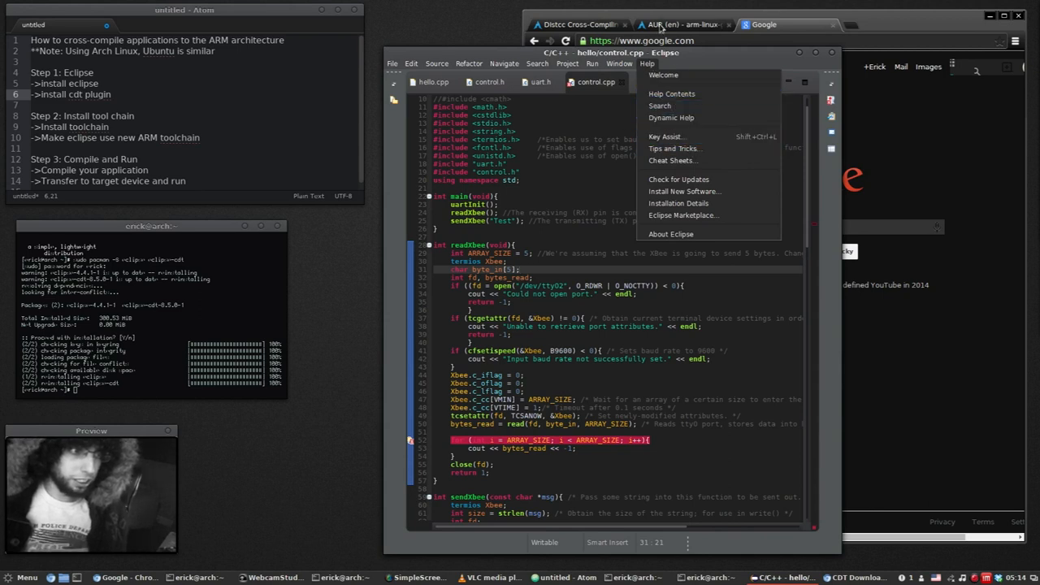
{"action": "mouse_move", "coordinate": [680, 179]}
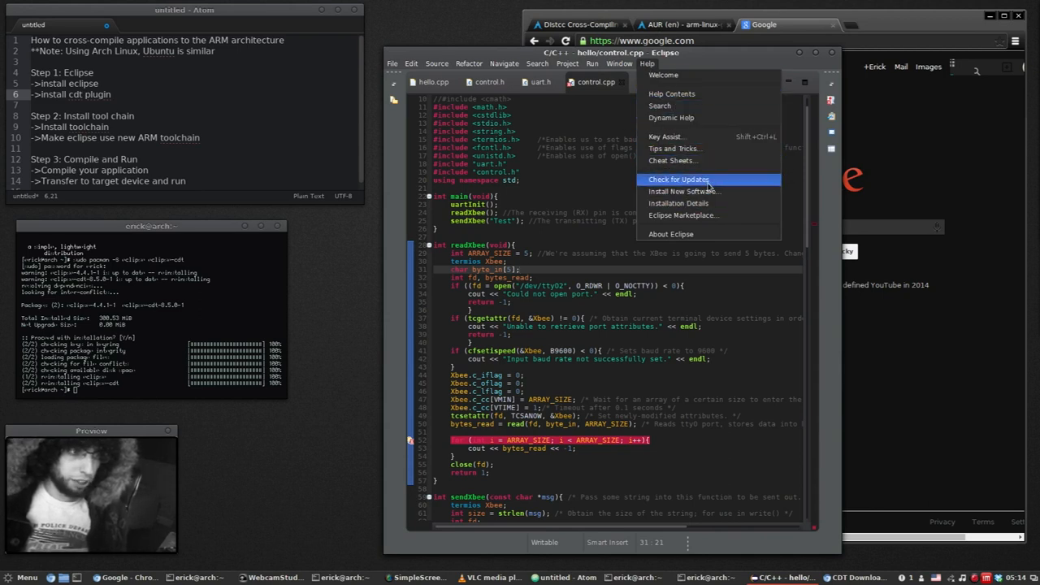
{"action": "left_click", "coordinate": [686, 192]}
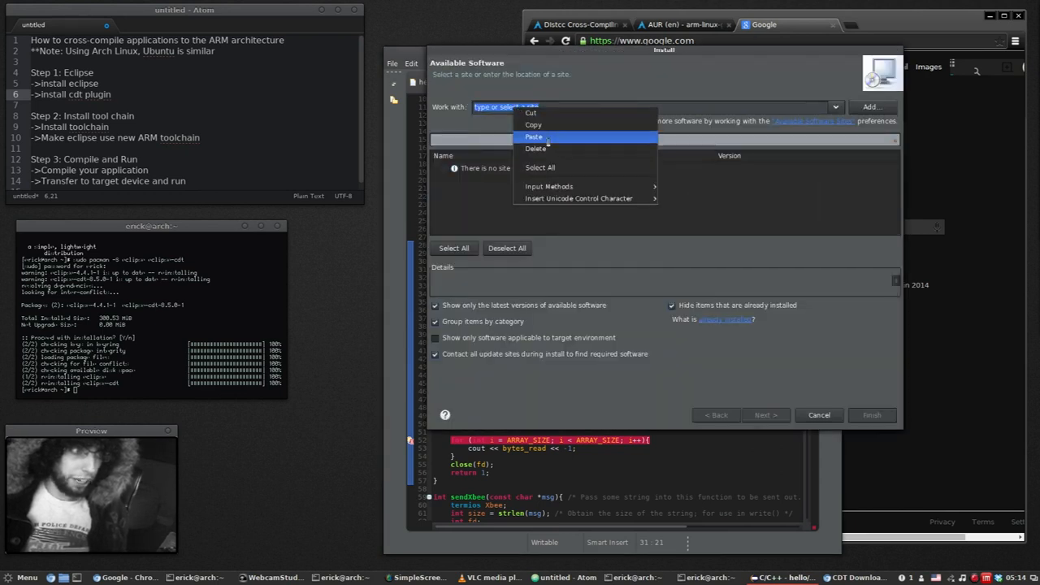
{"action": "left_click", "coordinate": [533, 136]}
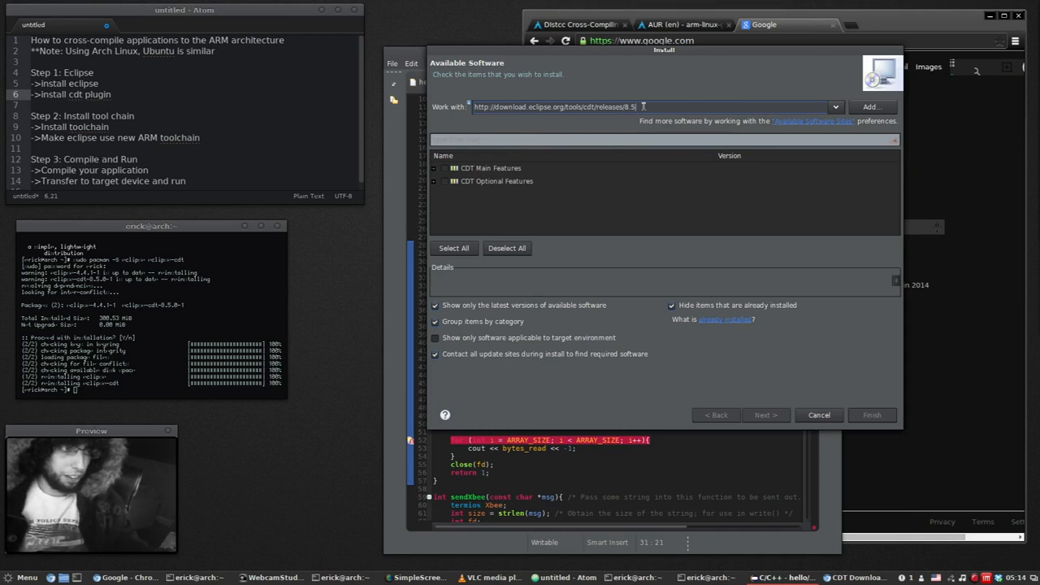
{"action": "key", "text": "BackSpace"}
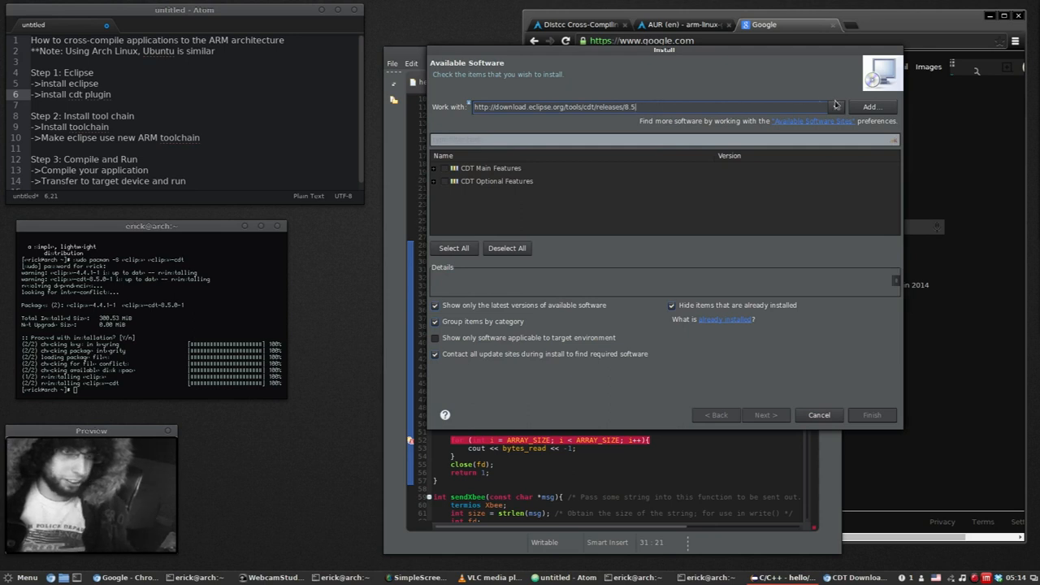
{"action": "mouse_move", "coordinate": [445, 189]}
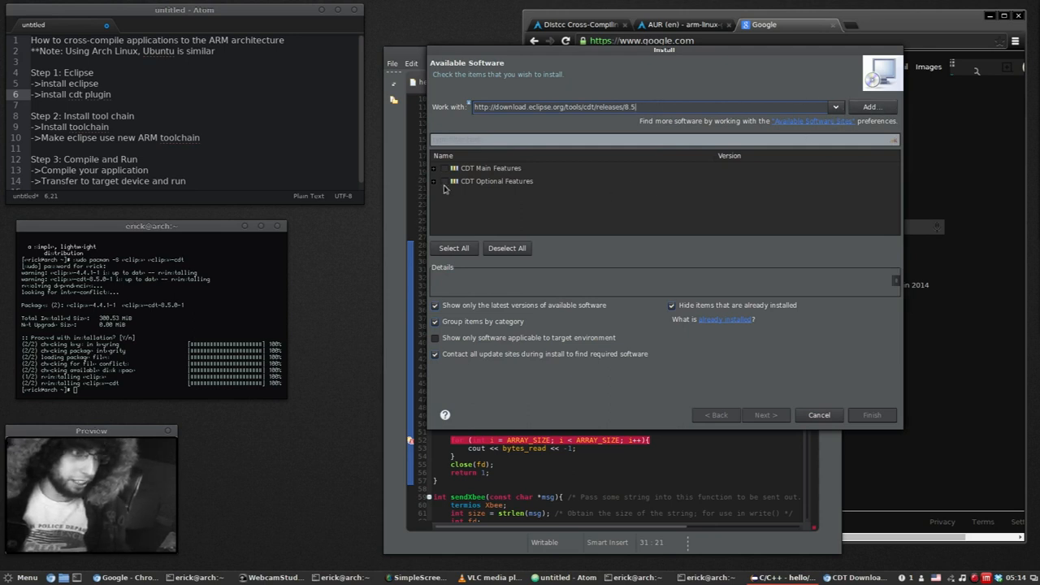
{"action": "left_click", "coordinate": [436, 167]}
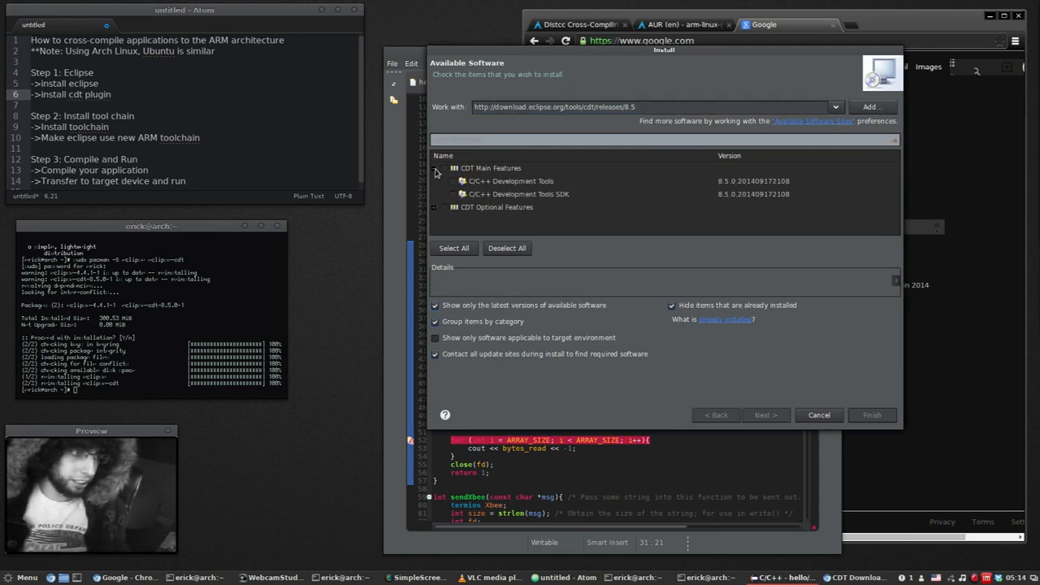
{"action": "left_click", "coordinate": [442, 168]}
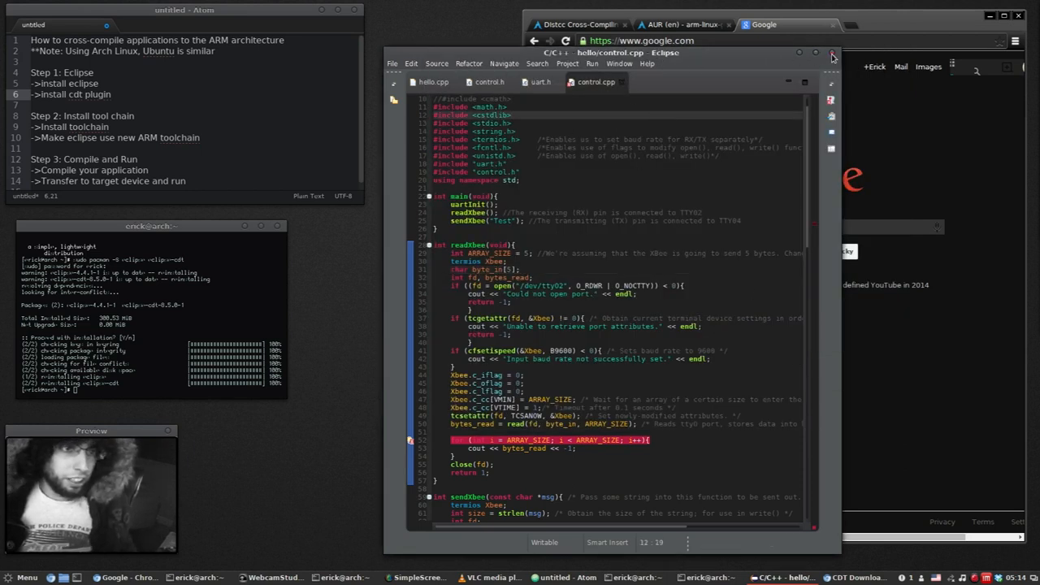
- Minimise Eclipse and move from the AUR arm-linux-gnueabi-gcc page to the Distcc Cross-Compiling guide
{"action": "left_click", "coordinate": [831, 55]}
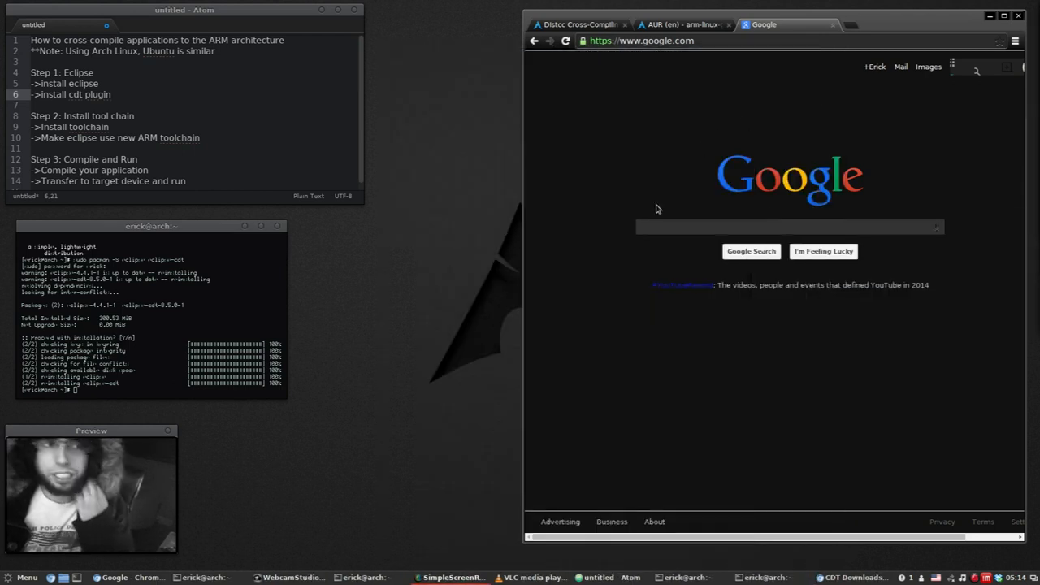
{"action": "left_click", "coordinate": [60, 127]}
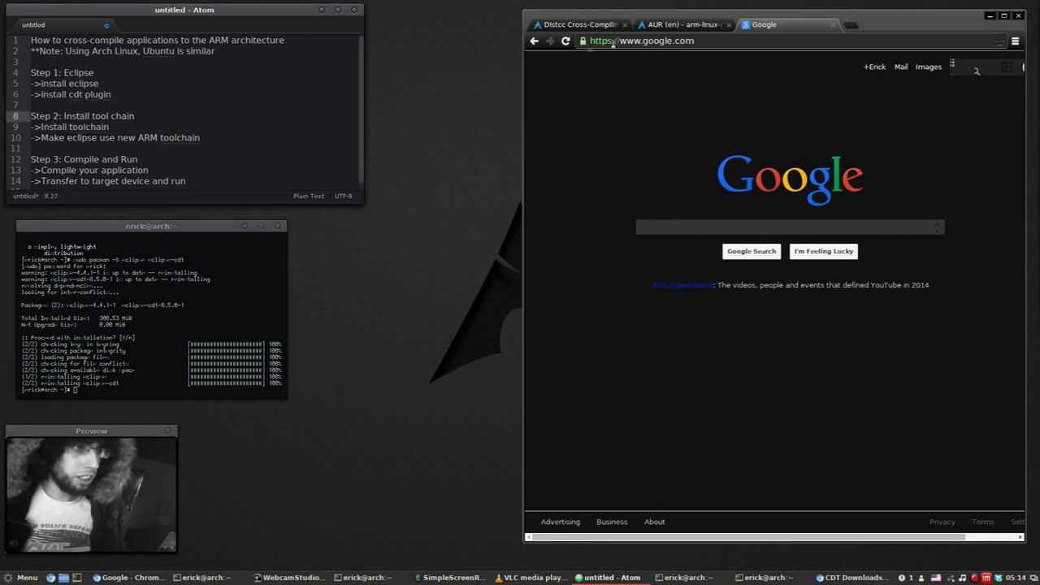
{"action": "left_click", "coordinate": [682, 24]}
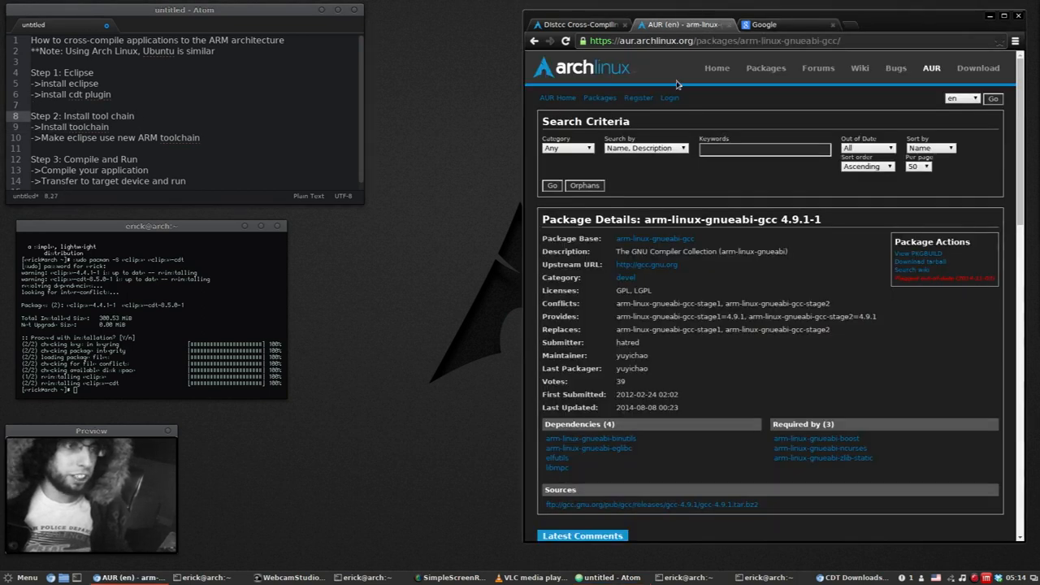
{"action": "mouse_move", "coordinate": [673, 143]}
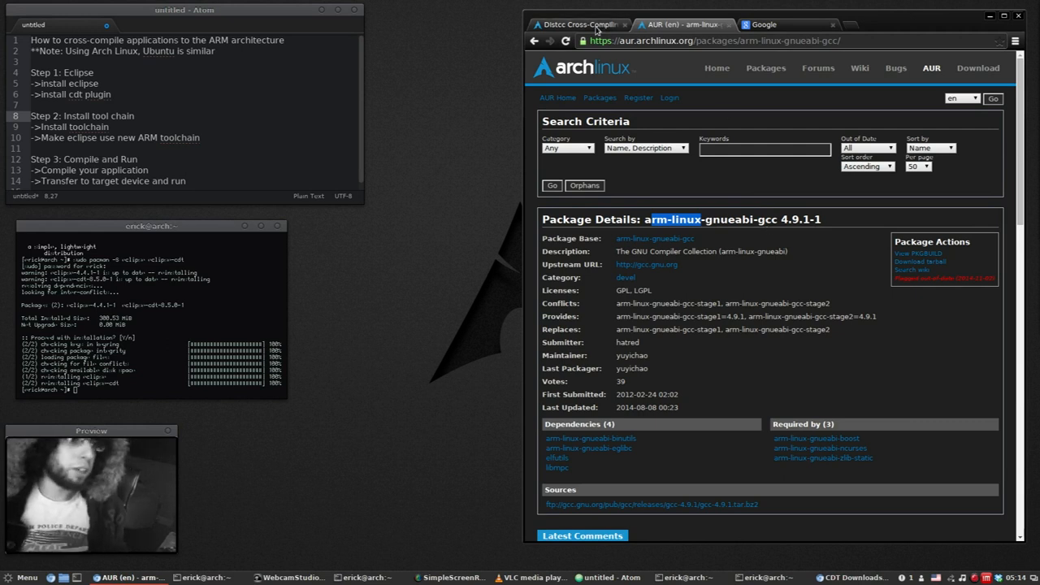
{"action": "left_click", "coordinate": [572, 22]}
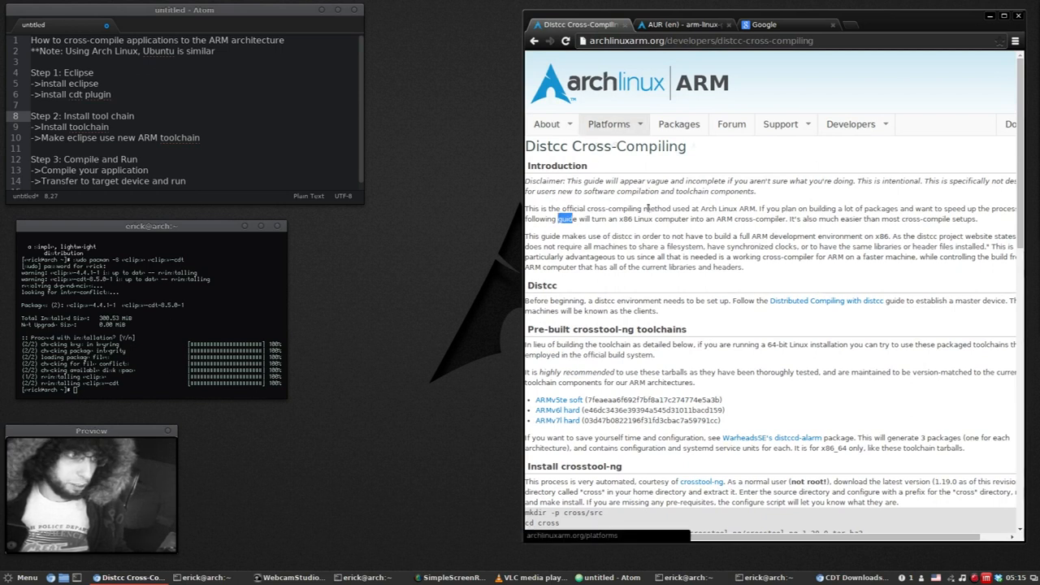
- Read through the crosstool-ng and distcc sections, then return to the AUR arm-linux-gnueabi-gcc 4.9.1-1 page
{"action": "scroll", "scroll_direction": "down", "scroll_amount": 3}
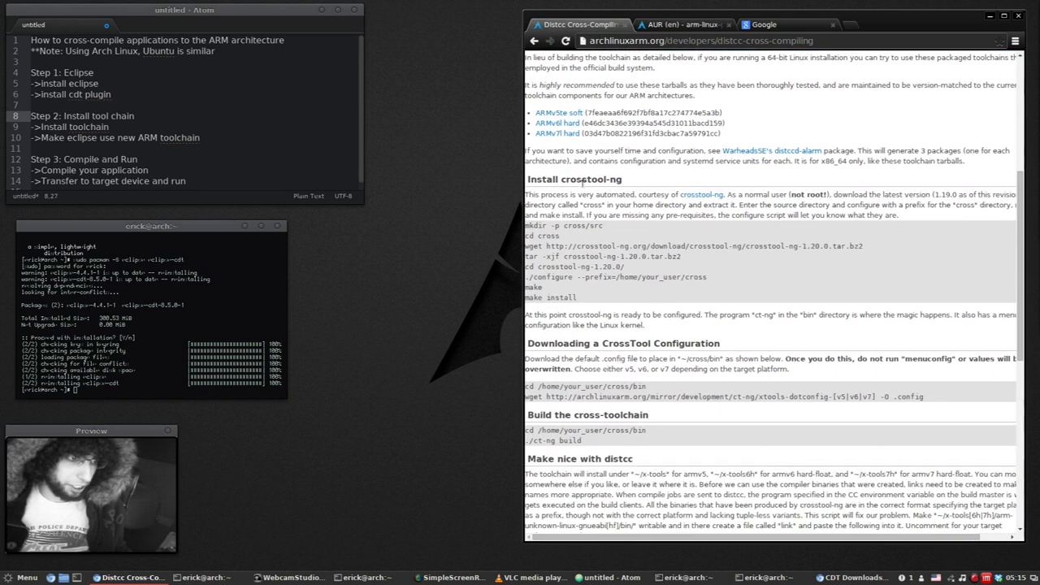
{"action": "double_click", "coordinate": [592, 179]}
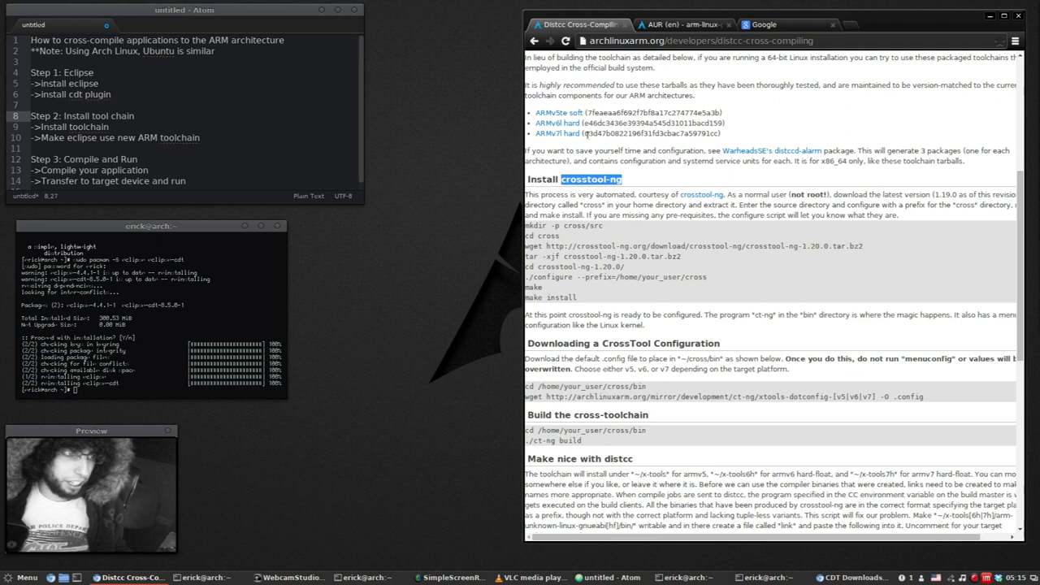
{"action": "scroll", "scroll_direction": "down", "scroll_amount": 3}
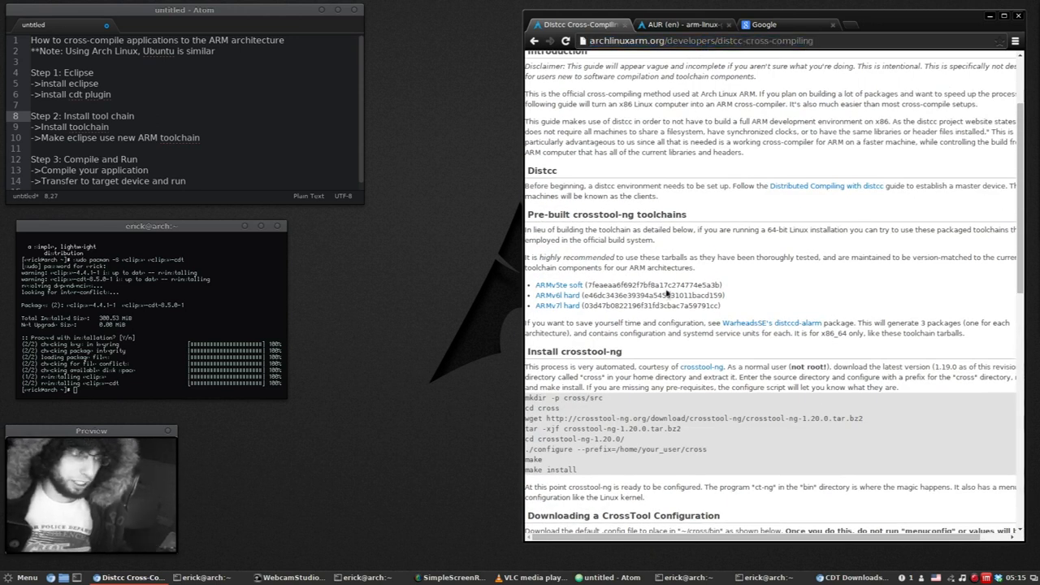
{"action": "scroll", "scroll_direction": "down", "scroll_amount": 3}
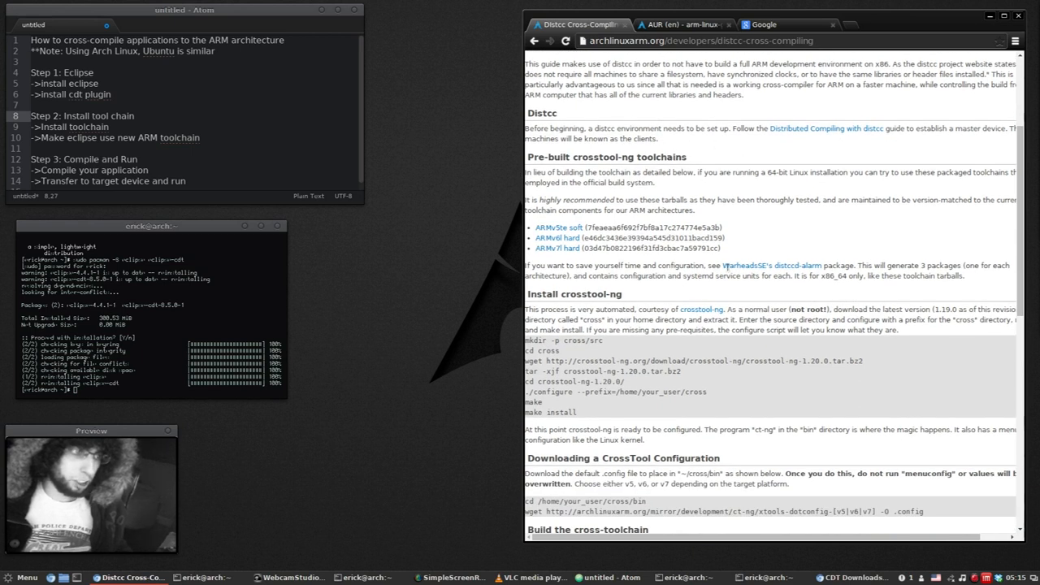
{"action": "scroll", "scroll_direction": "down", "scroll_amount": 3}
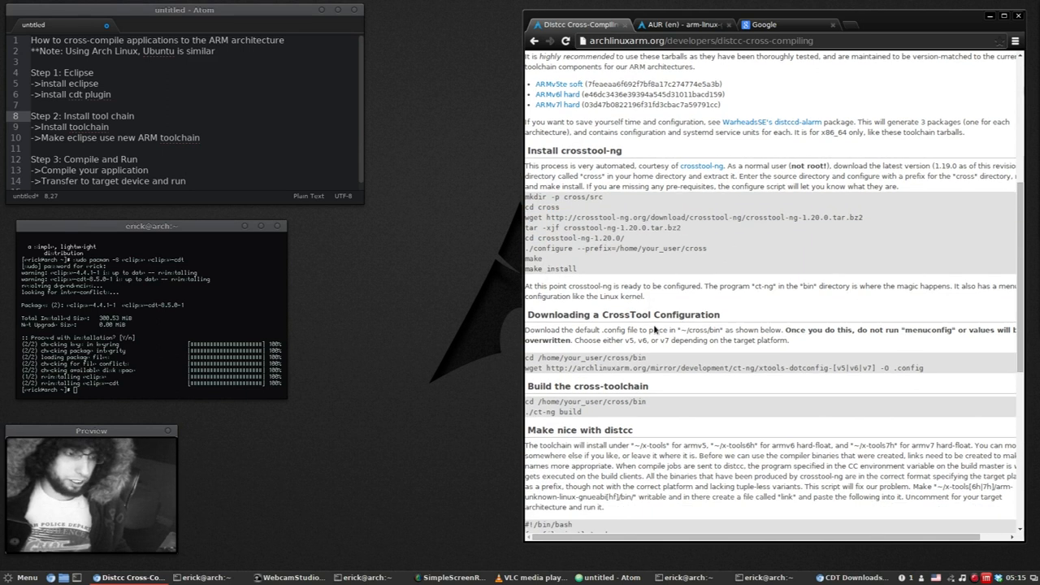
{"action": "scroll", "scroll_direction": "down", "scroll_amount": 3}
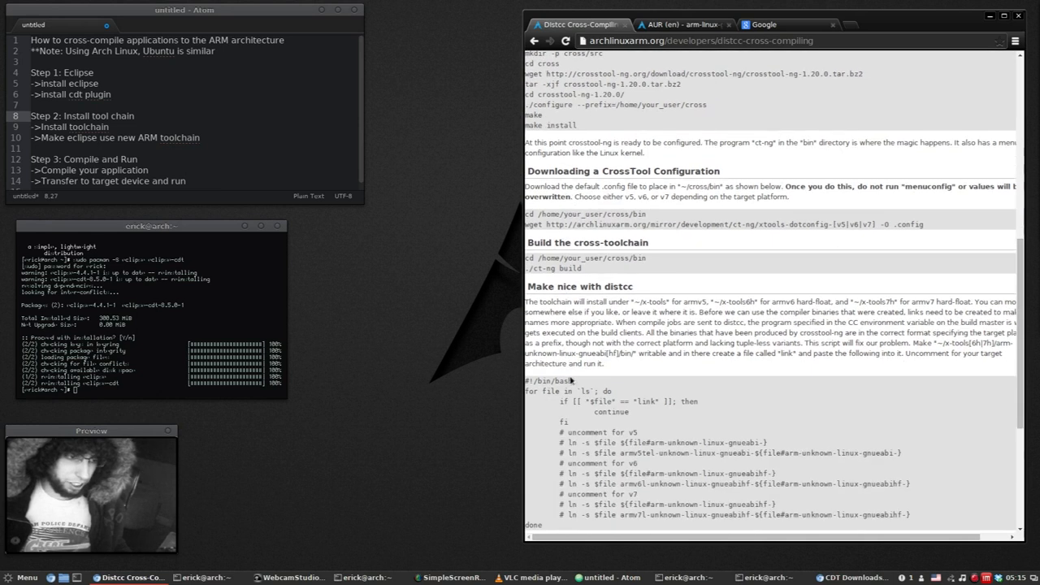
{"action": "scroll", "scroll_direction": "down", "scroll_amount": 3}
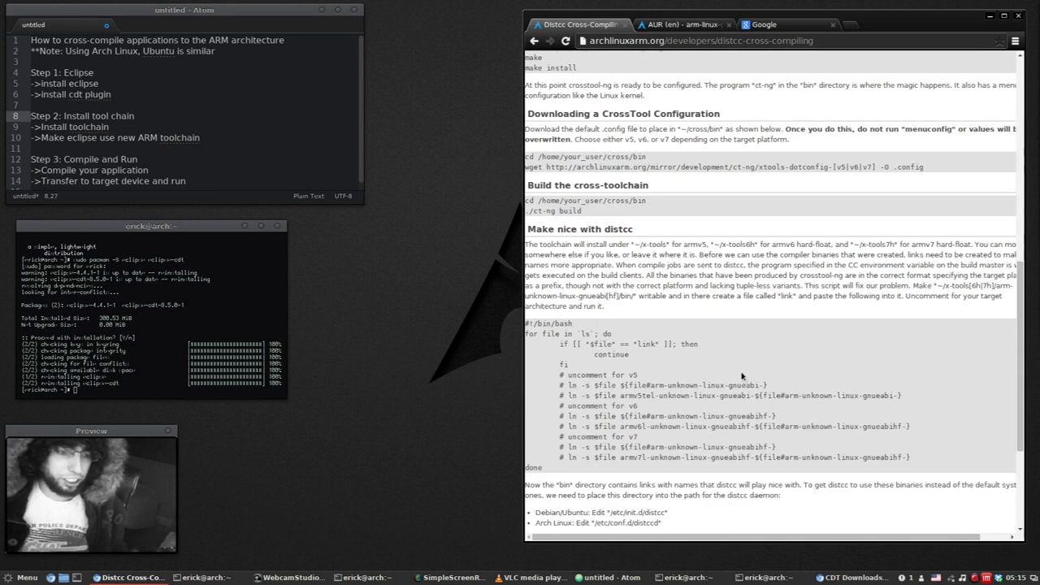
{"action": "scroll", "scroll_direction": "up", "scroll_amount": 3}
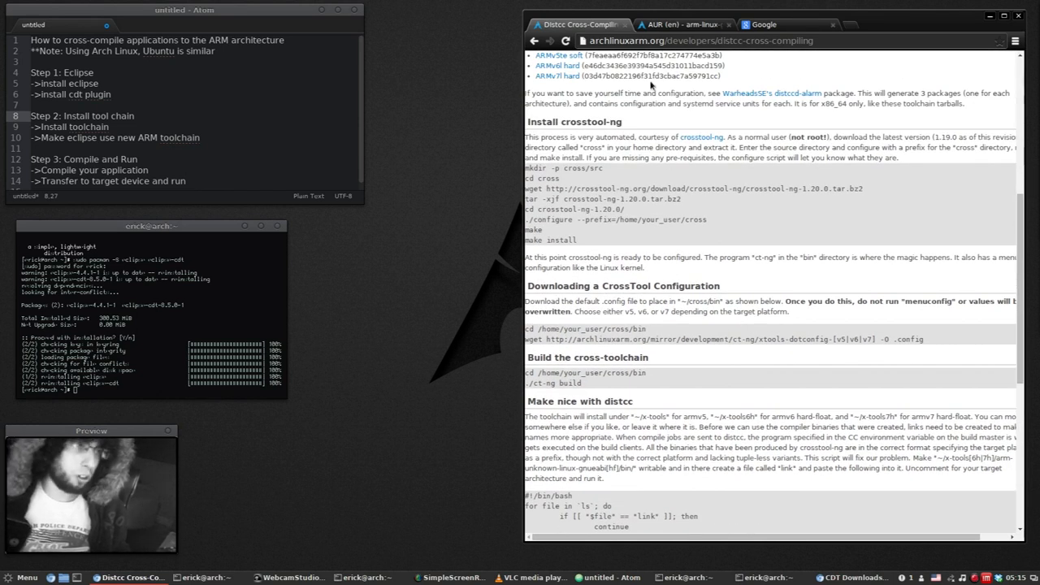
{"action": "left_click", "coordinate": [675, 25]}
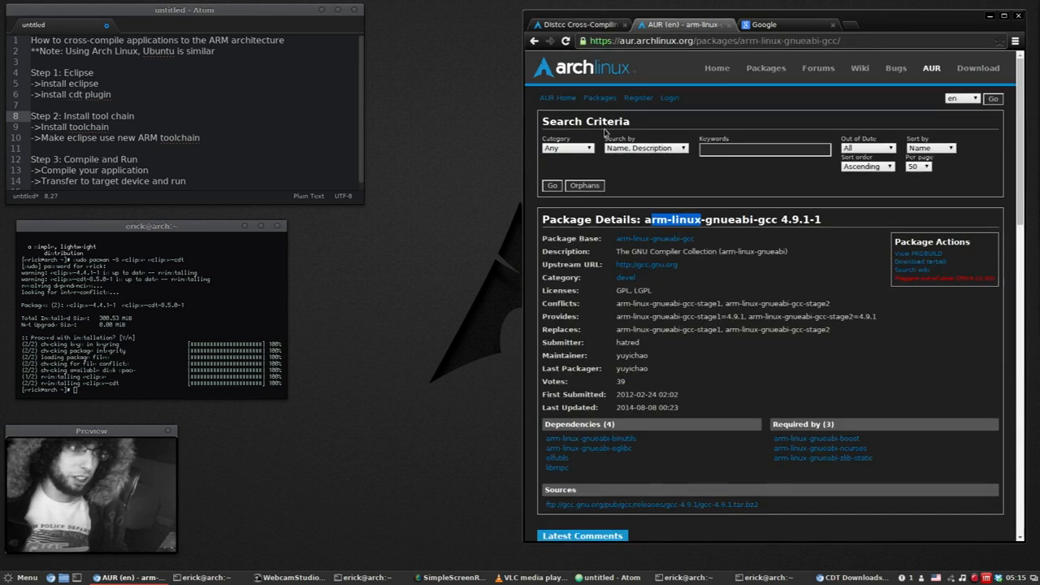
{"action": "mouse_move", "coordinate": [614, 117]}
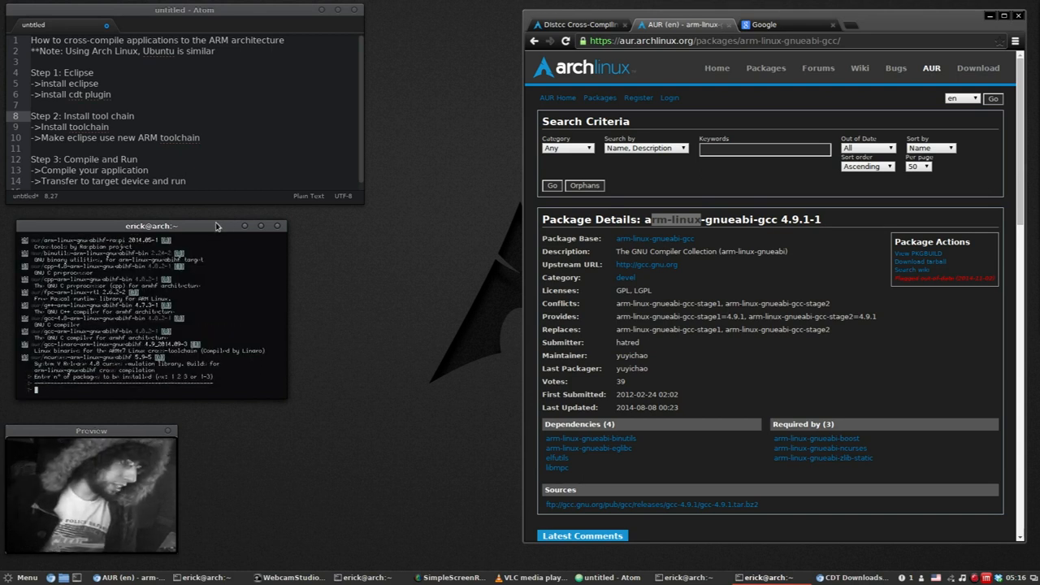
- Follow the terminal output while the arm-linux-gnueabi toolchain builds and installs from AUR
{"action": "left_click_drag", "start_coordinate": [153, 224], "coordinate": [252, 244]}
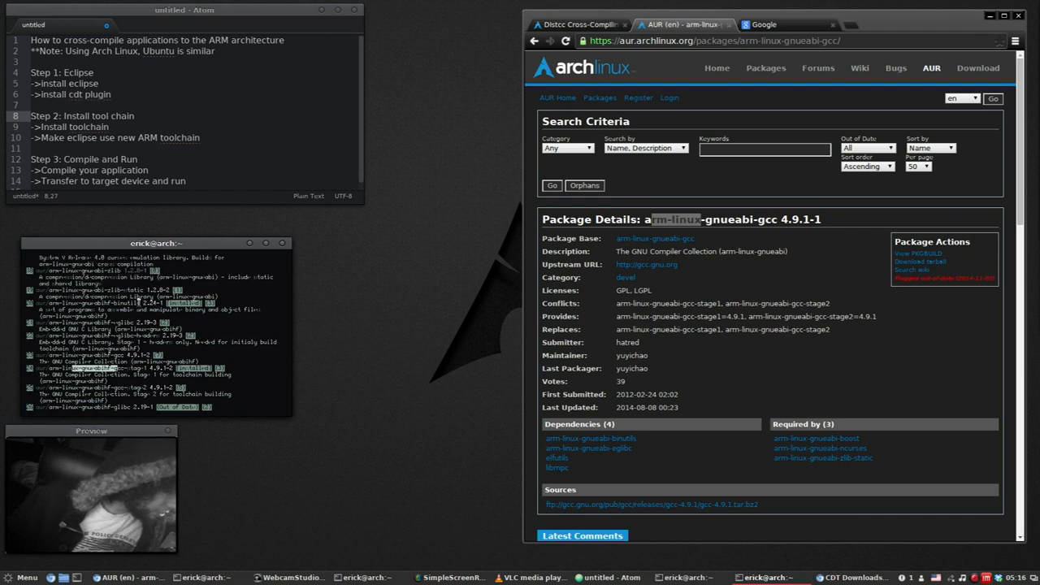
{"action": "scroll", "scroll_direction": "down", "scroll_amount": 3}
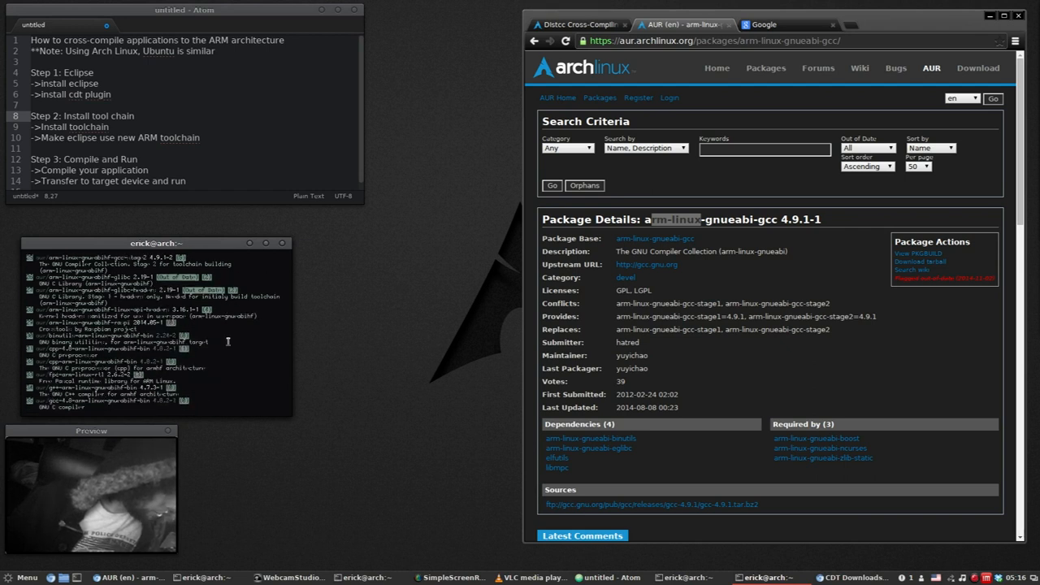
{"action": "scroll", "scroll_direction": "down", "scroll_amount": 3}
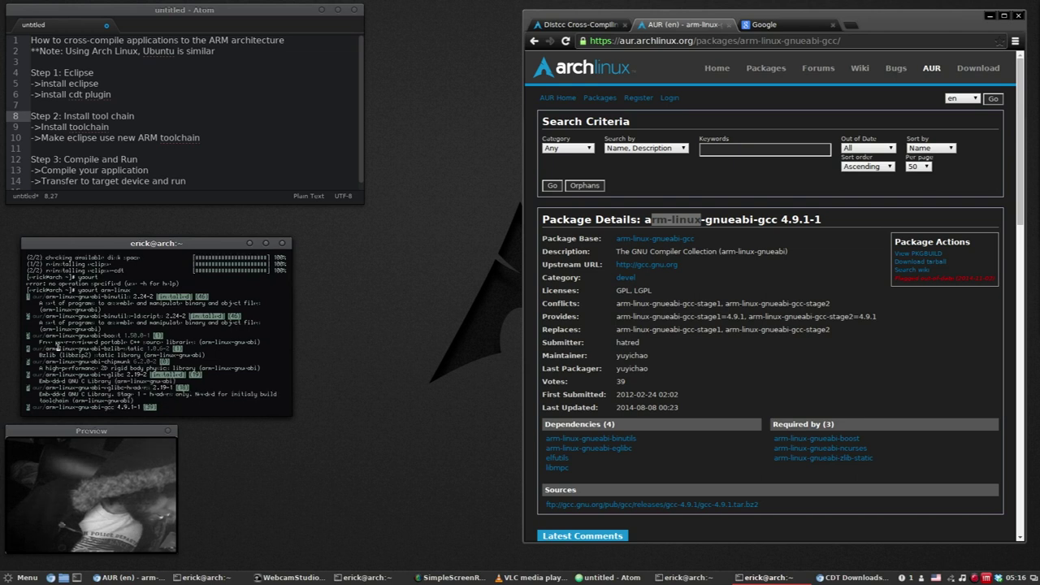
{"action": "scroll", "scroll_direction": "down", "scroll_amount": 3}
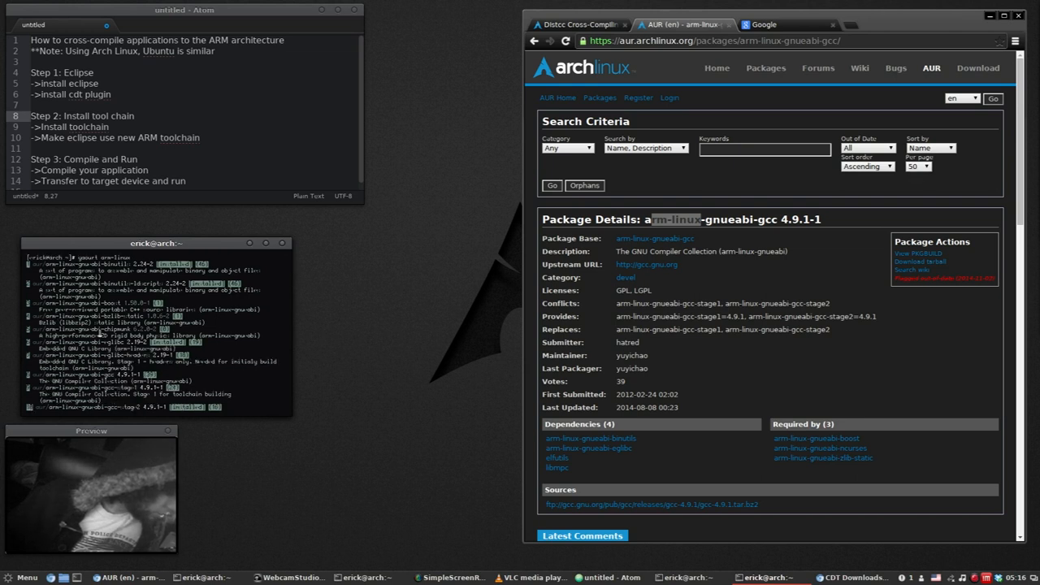
{"action": "scroll", "scroll_direction": "down", "scroll_amount": 3}
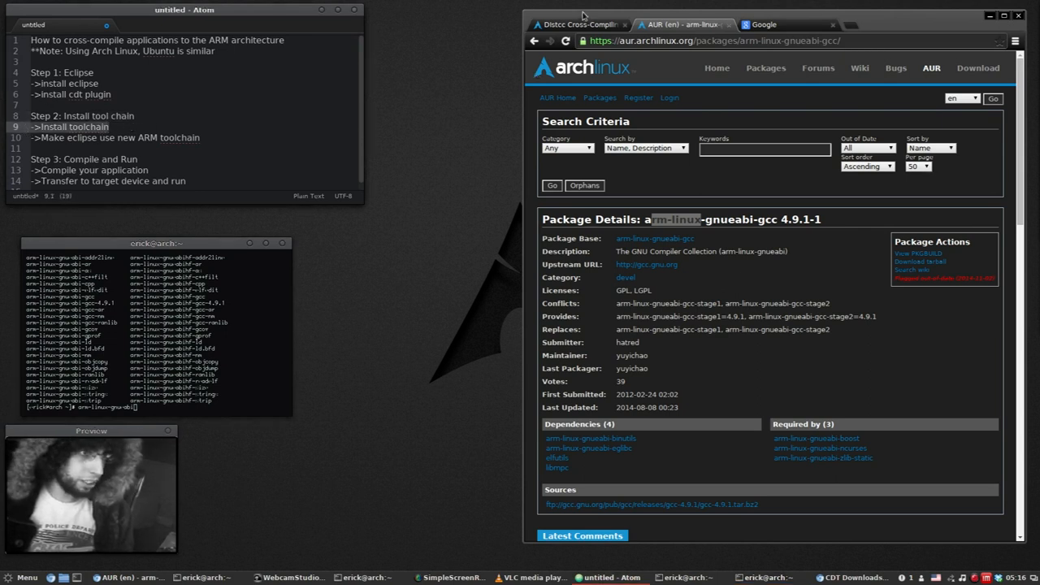
{"action": "left_click", "coordinate": [570, 25]}
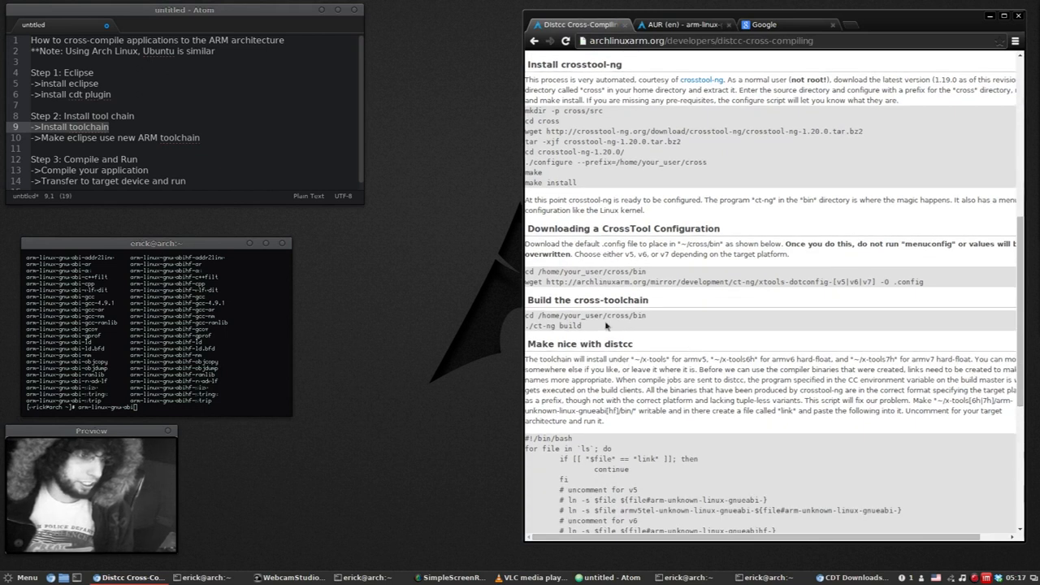
{"action": "double_click", "coordinate": [621, 227]}
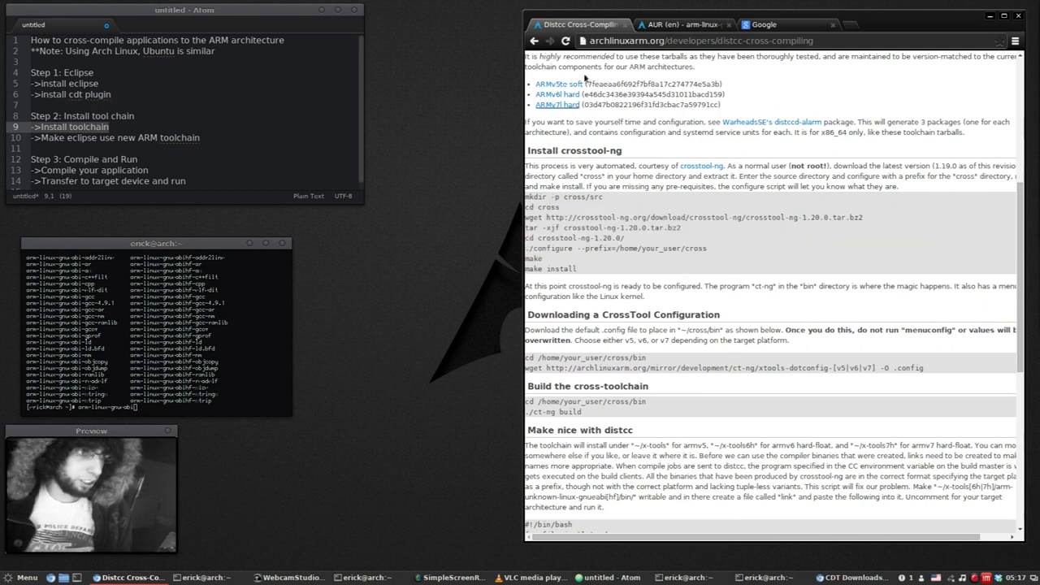
{"action": "left_click", "coordinate": [669, 26]}
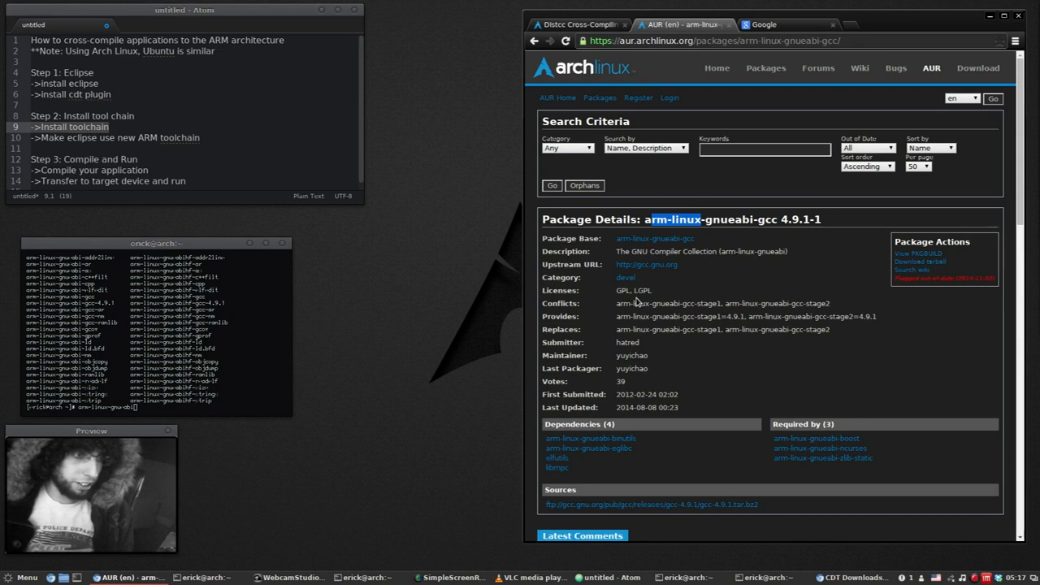
{"action": "mouse_move", "coordinate": [647, 238]}
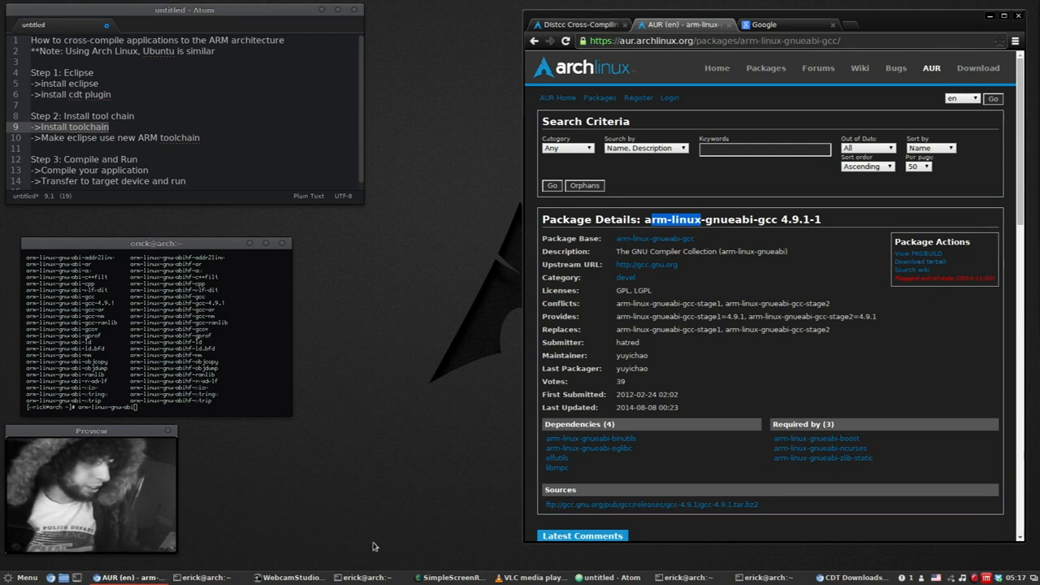
- Launch Eclipse from the application menu by searching for 'eclipse'
{"action": "left_click", "coordinate": [24, 578]}
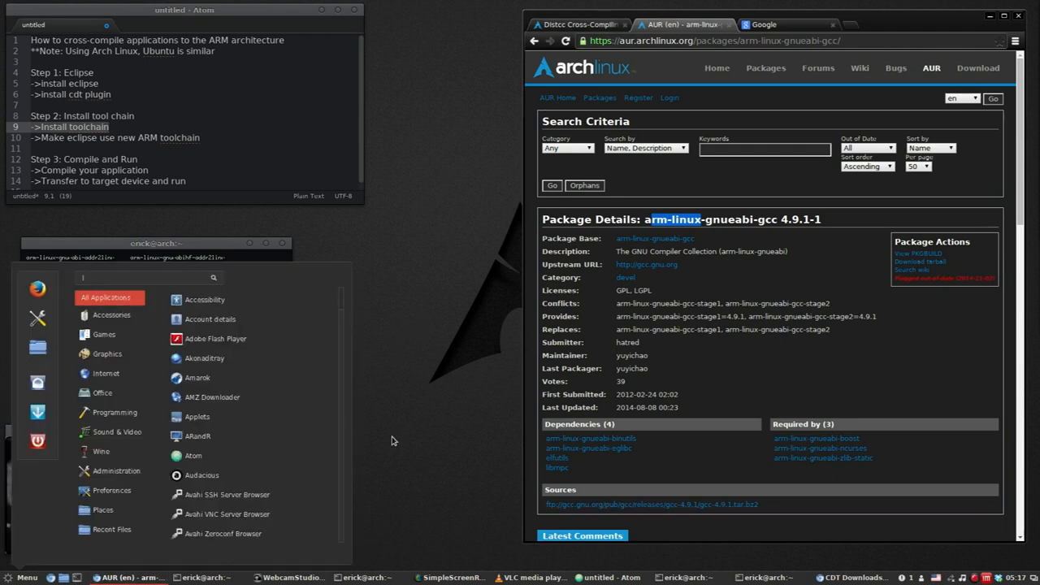
{"action": "type", "text": "eclipse"}
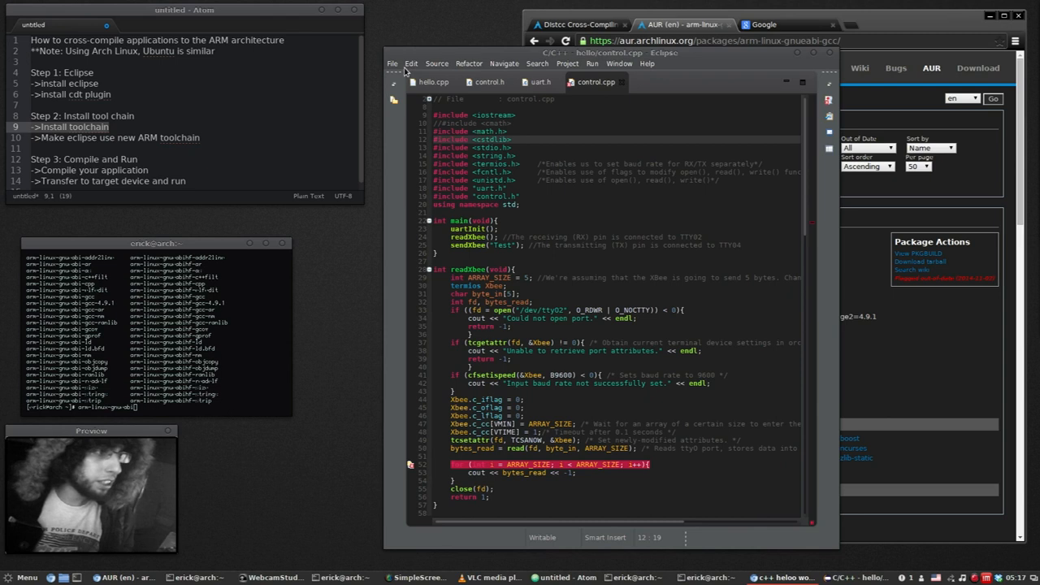
- Start a new Hello World C++ project named Cross-Arm-Test
{"action": "left_click", "coordinate": [393, 64]}
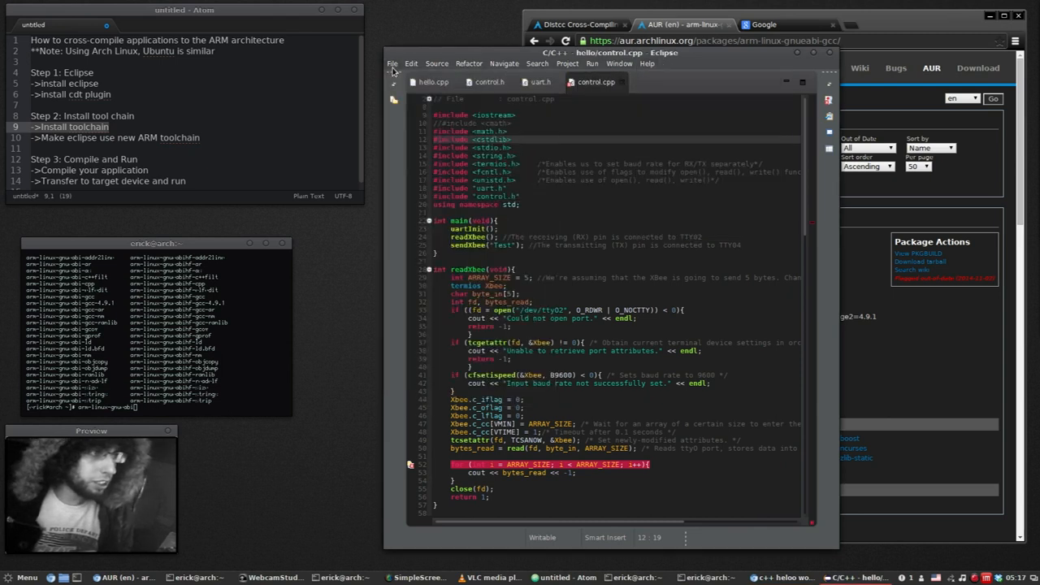
{"action": "left_click", "coordinate": [394, 63]}
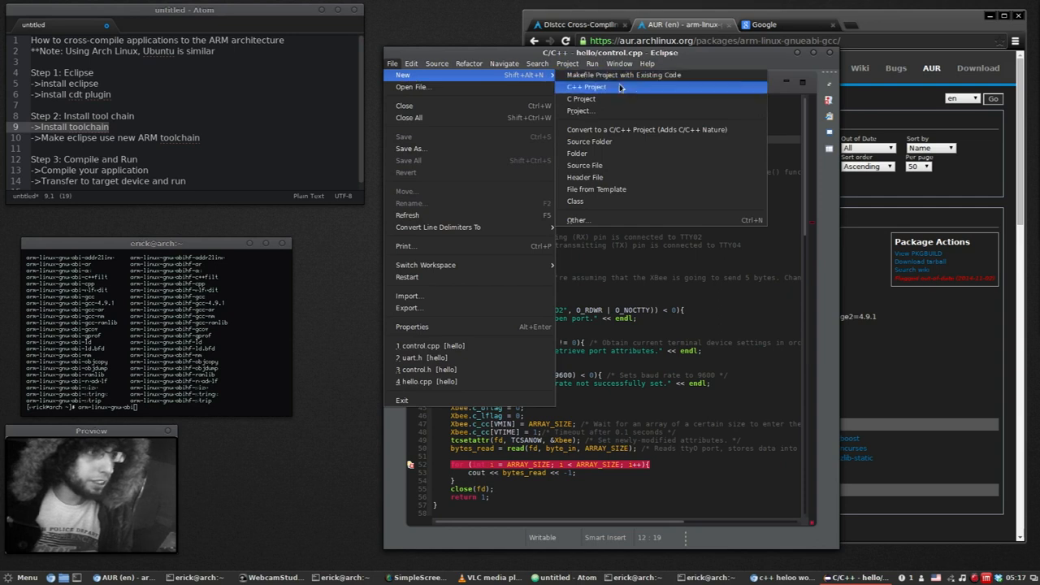
{"action": "left_click", "coordinate": [589, 81]}
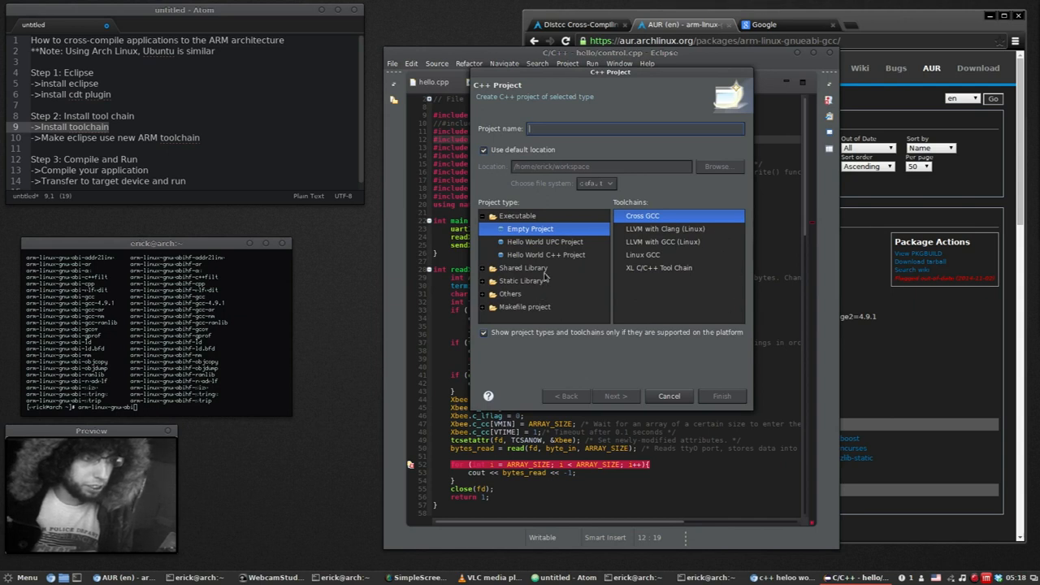
{"action": "left_click", "coordinate": [548, 253]}
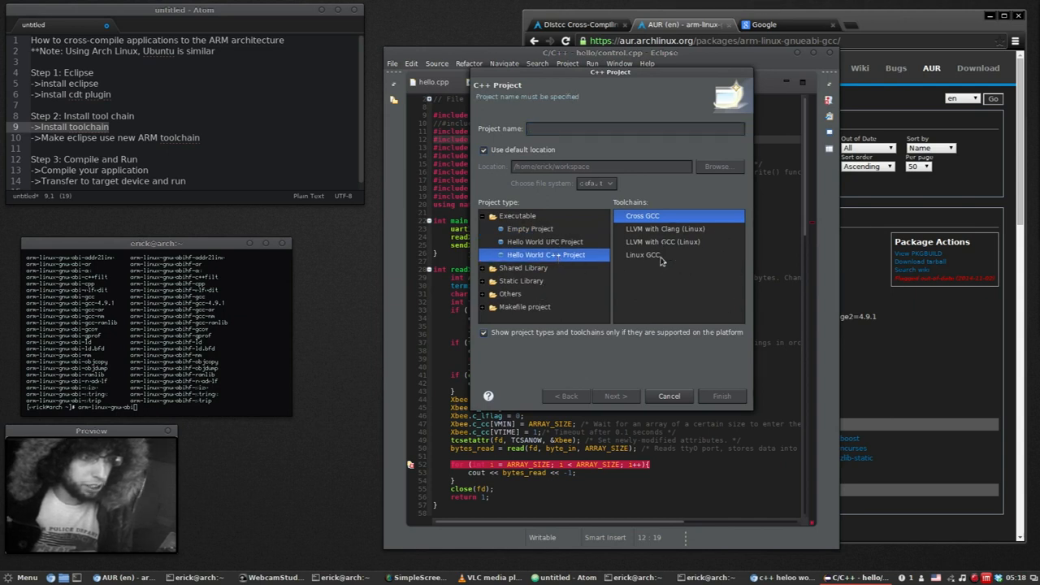
{"action": "left_click", "coordinate": [569, 130]}
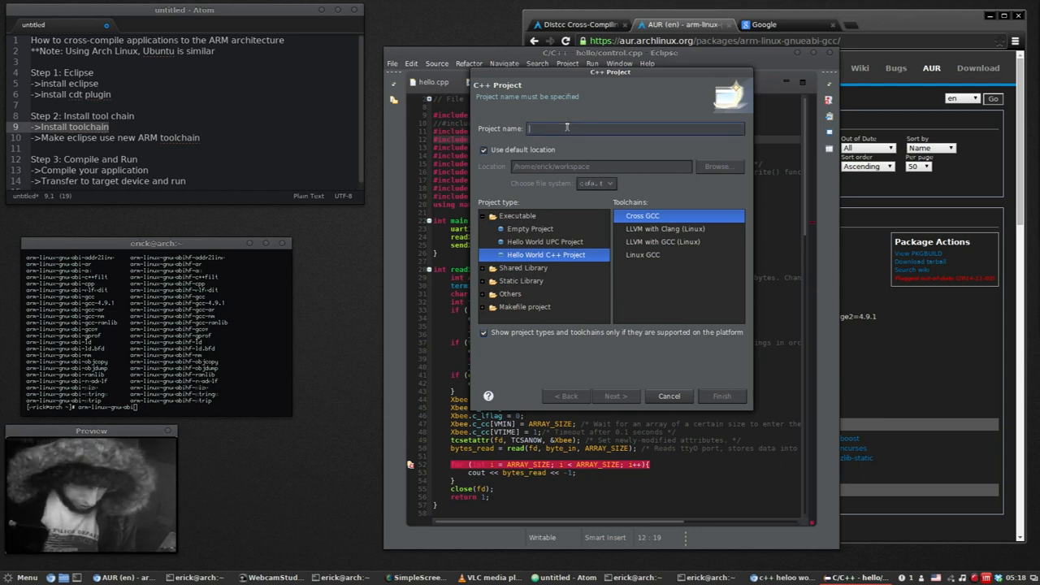
{"action": "type", "text": "Cross-Arm"}
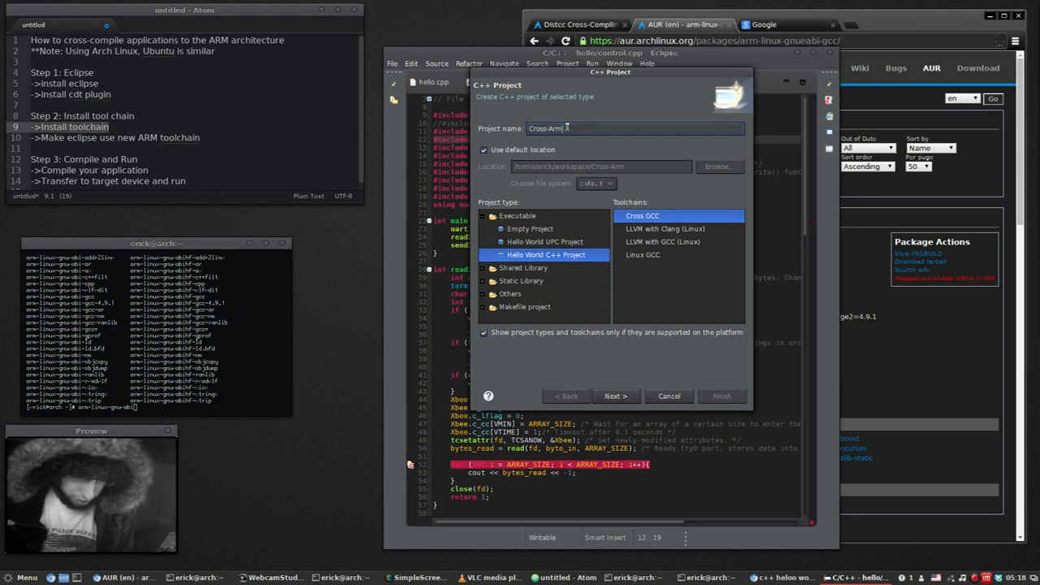
{"action": "type", "text": "-Test"}
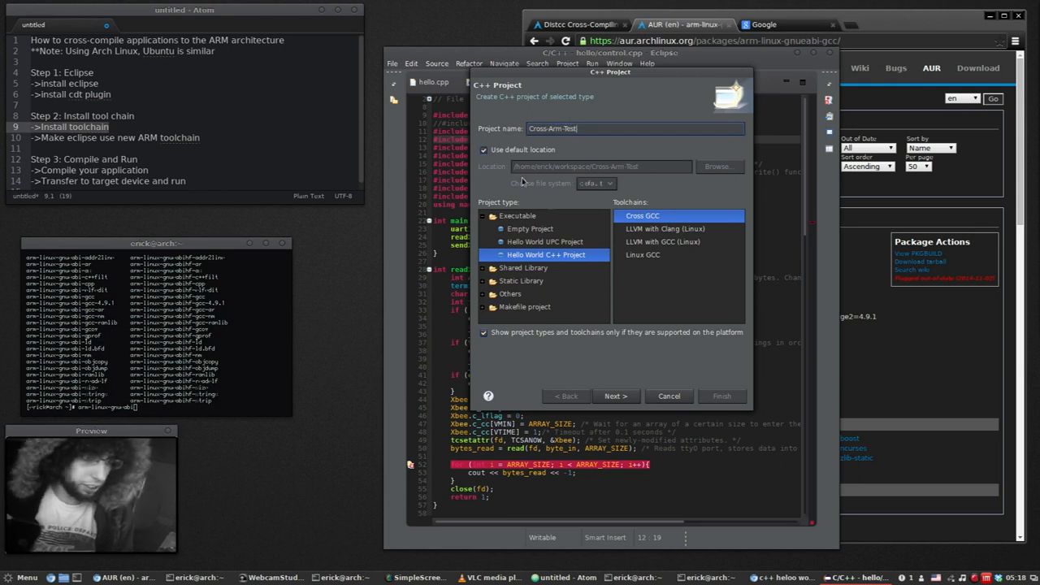
- Accept the basic settings, build configurations and Cross GCC compiler pages and finish the project
{"action": "left_click", "coordinate": [615, 396]}
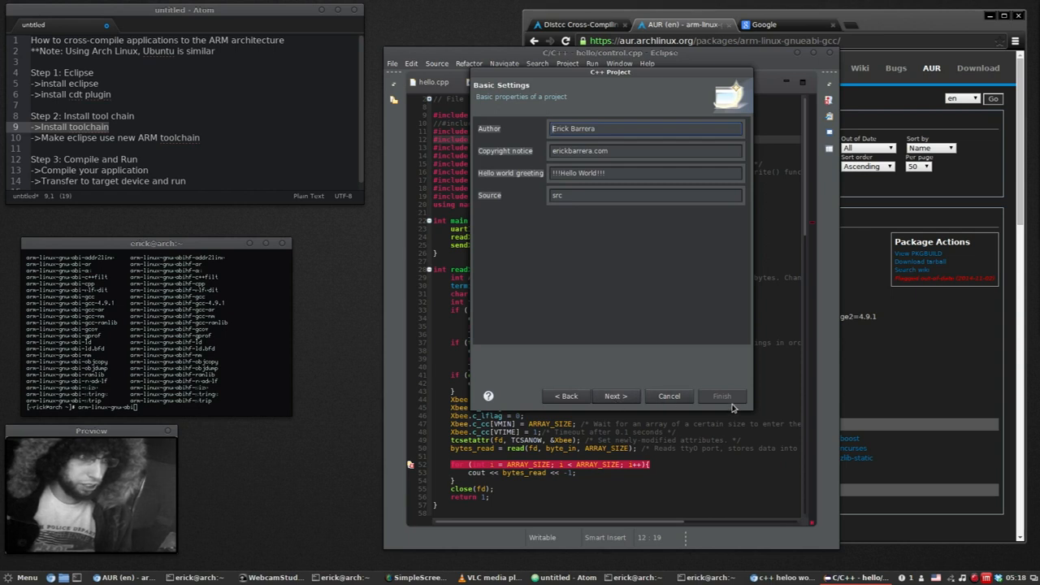
{"action": "left_click", "coordinate": [615, 397]}
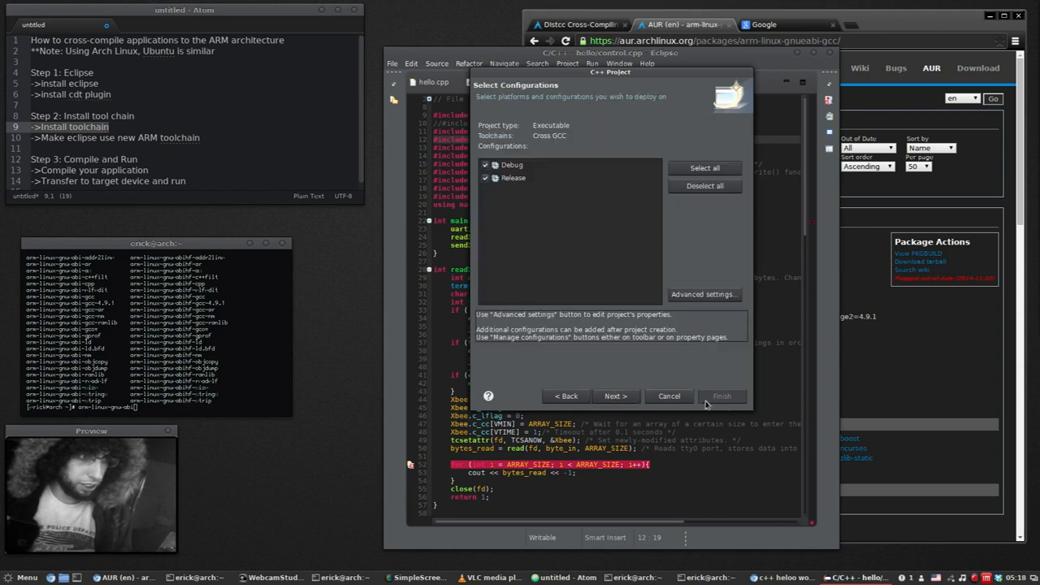
{"action": "left_click", "coordinate": [615, 397]}
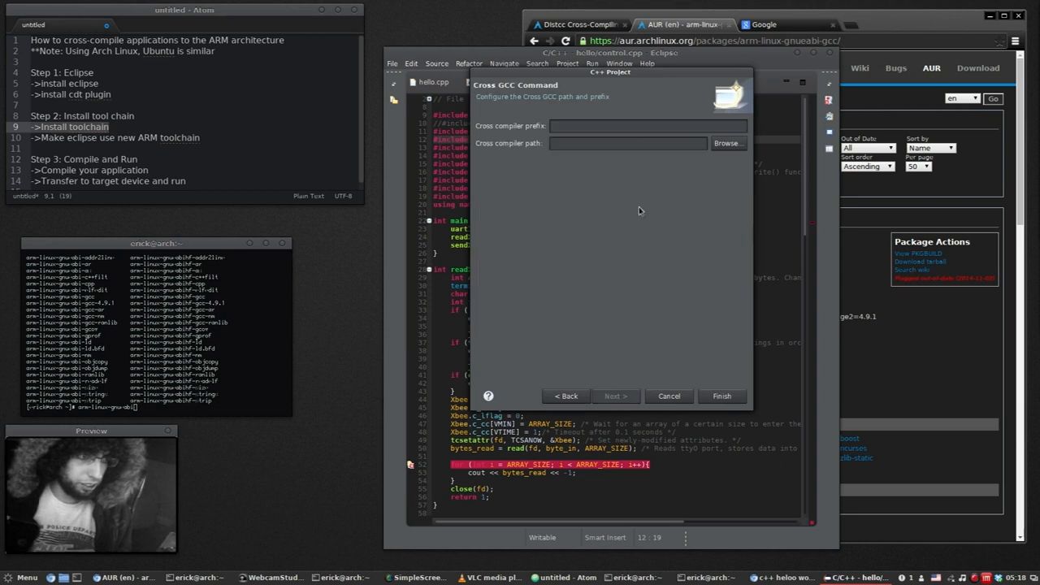
{"action": "left_click", "coordinate": [721, 396]}
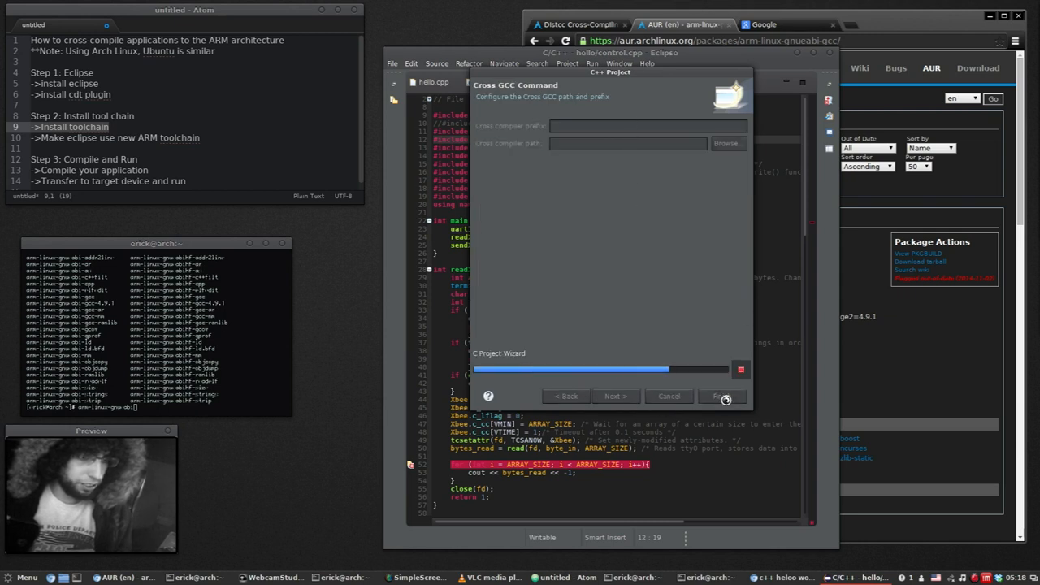
{"action": "left_click", "coordinate": [722, 397]}
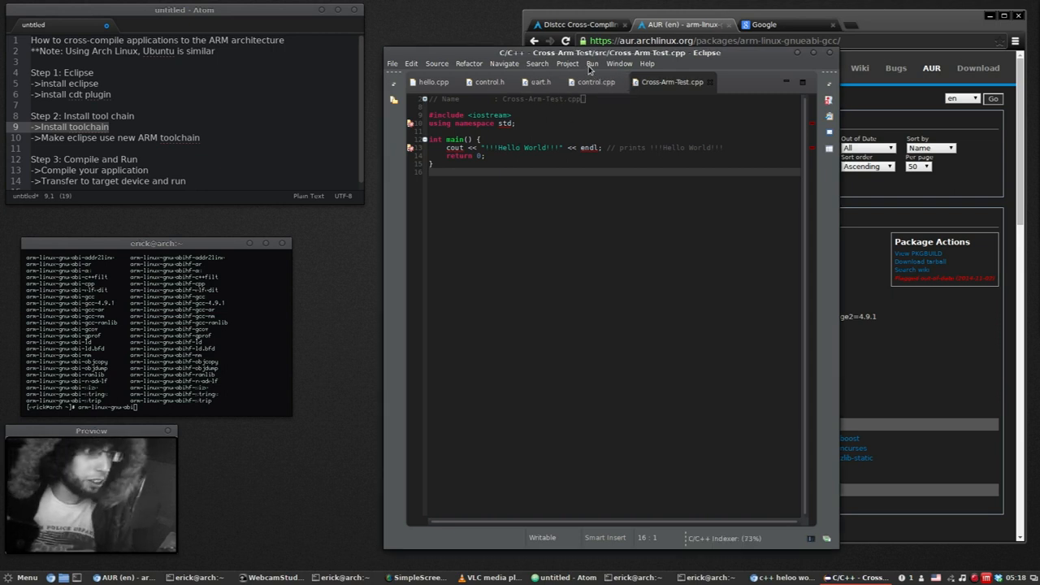
- Wait for the wizard to generate Cross-Arm-Test.cpp with its '!!!Hello World!!!' main
{"action": "left_click", "coordinate": [599, 64]}
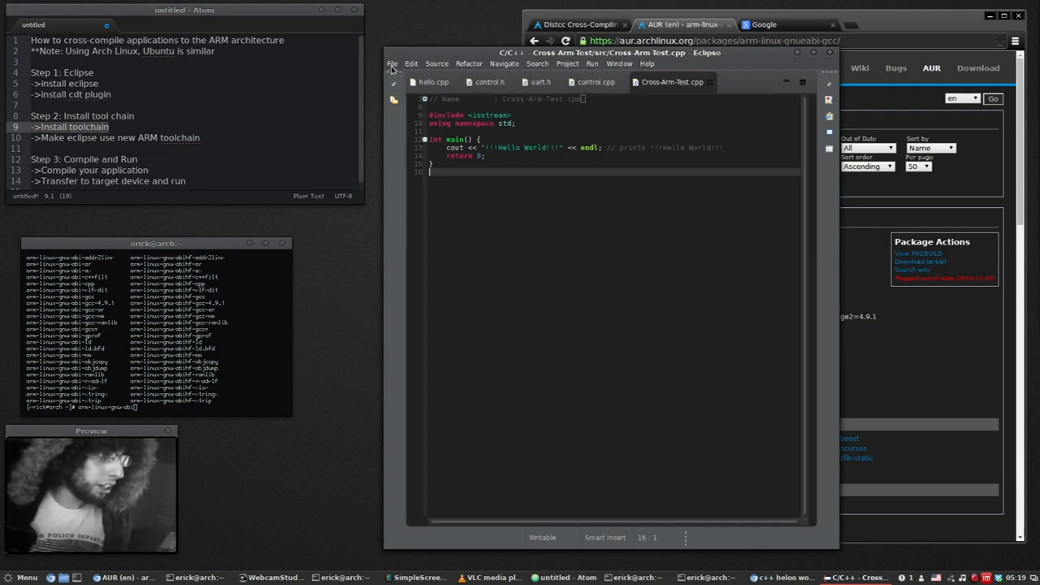
{"action": "left_click", "coordinate": [397, 63]}
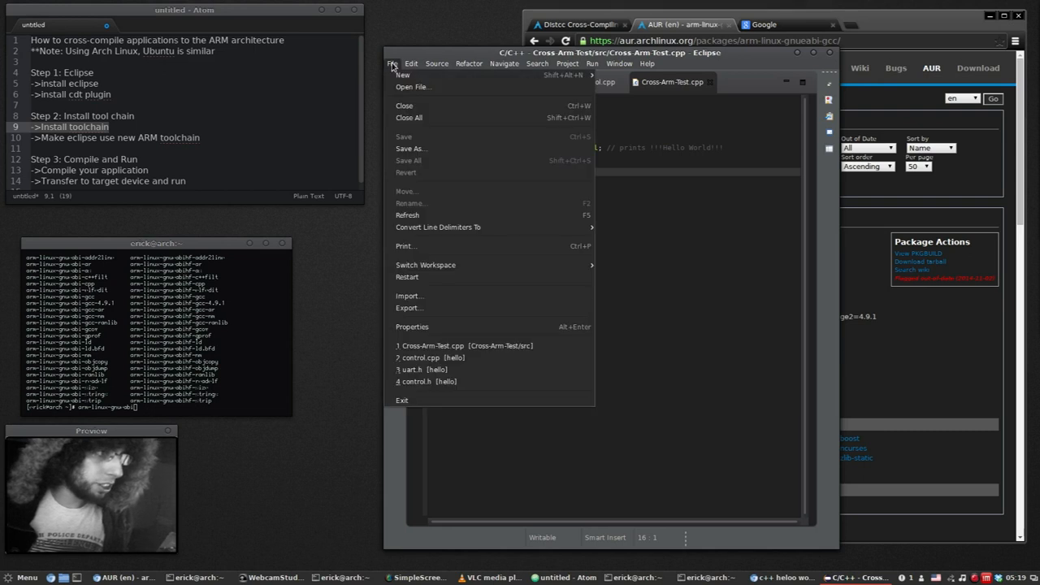
- Bring up the Properties dialog for the Cross-Arm-Test project from the Project Explorer
{"action": "left_click", "coordinate": [435, 63]}
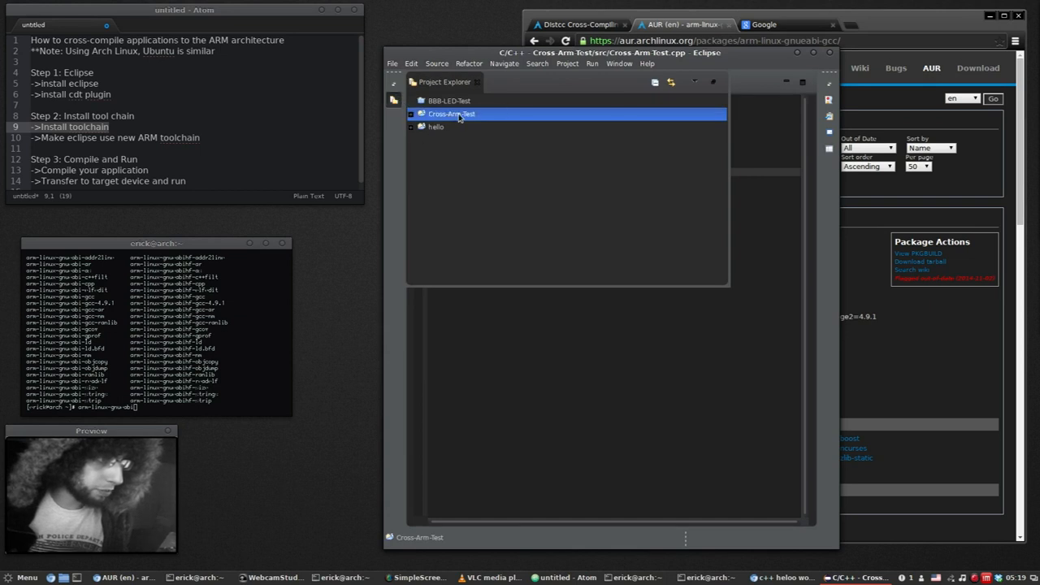
{"action": "right_click", "coordinate": [458, 113]}
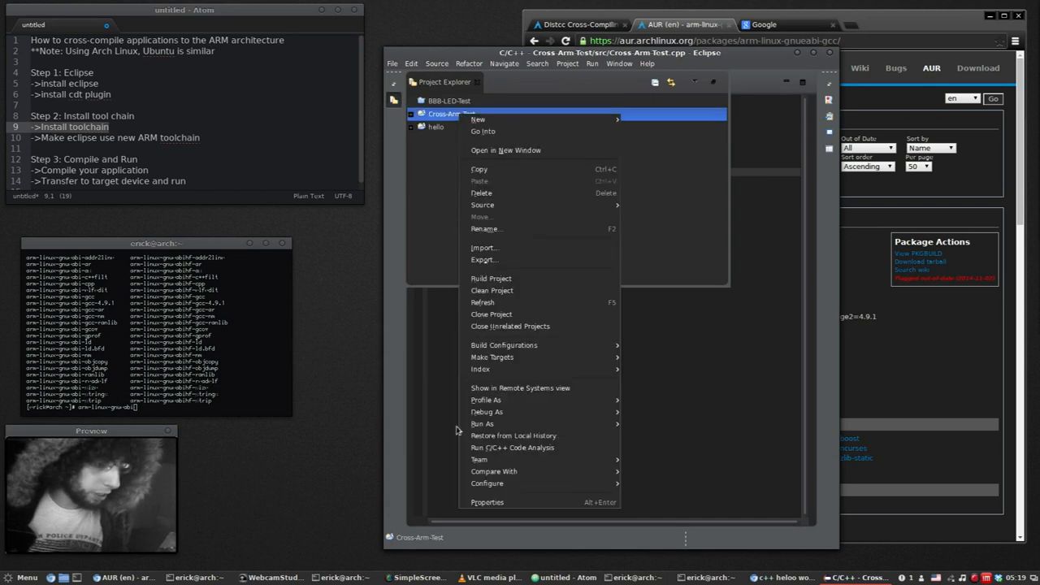
{"action": "left_click", "coordinate": [488, 502]}
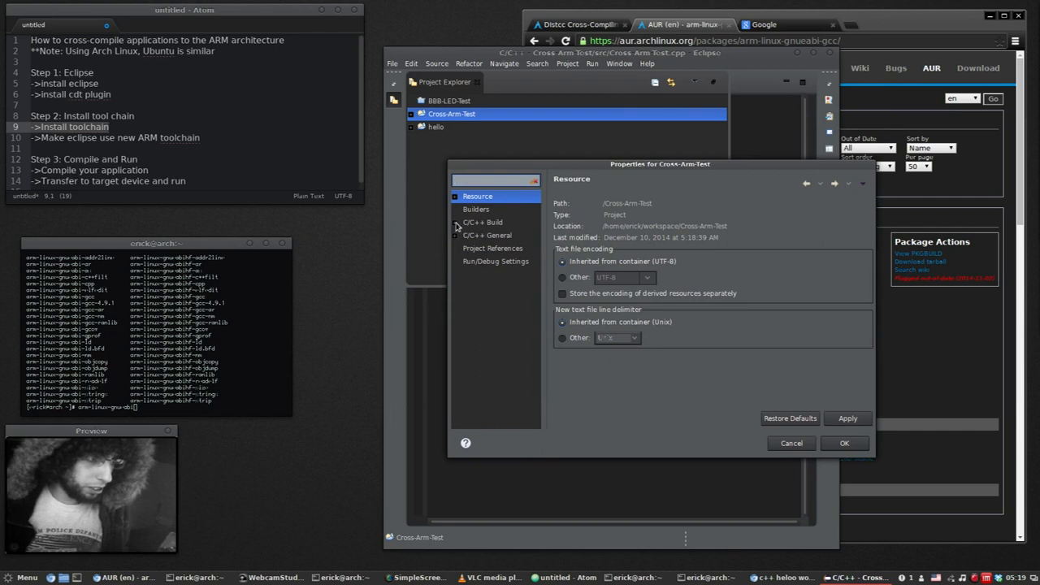
- Navigate to the Cross GCC Compiler command settings under C/C++ Build > Settings
{"action": "left_click", "coordinate": [458, 221]}
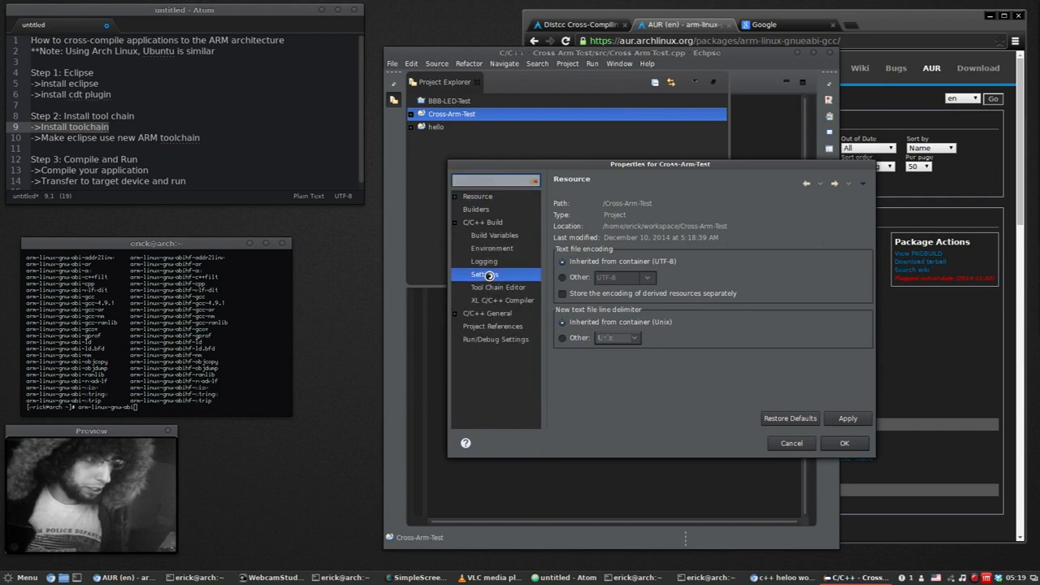
{"action": "left_click", "coordinate": [485, 273]}
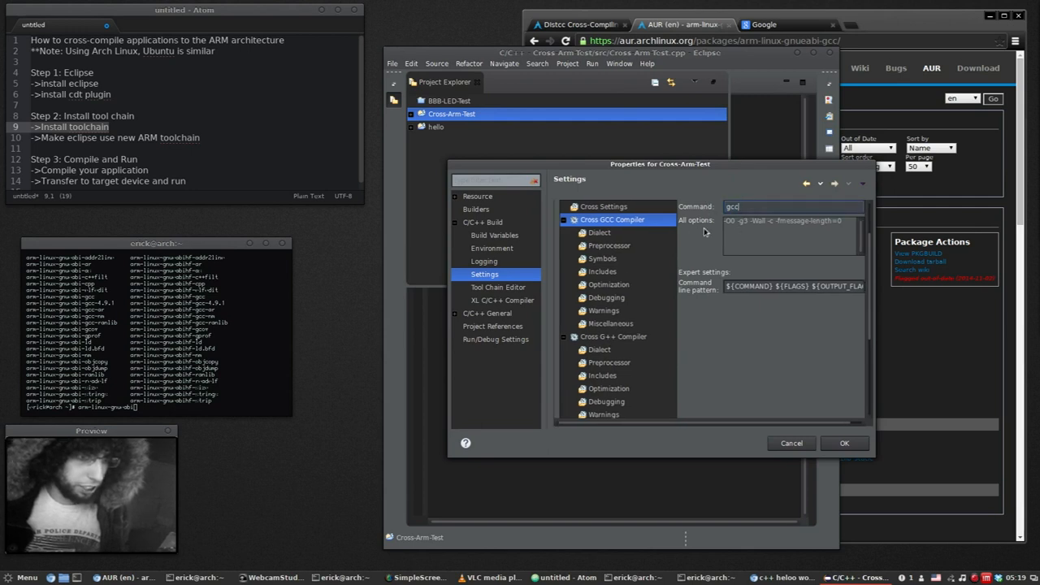
{"action": "left_click", "coordinate": [611, 336]}
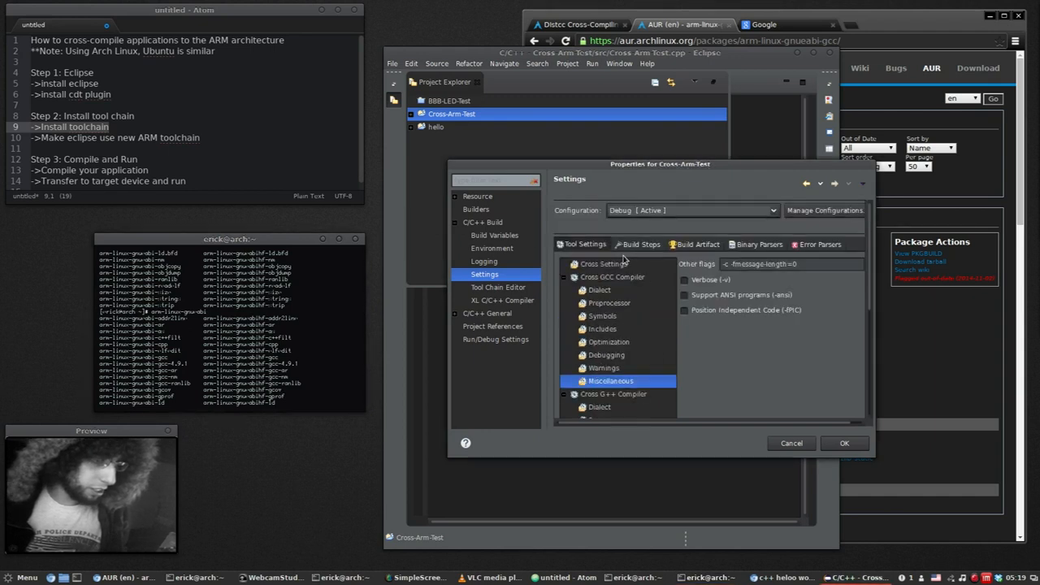
{"action": "left_click", "coordinate": [611, 276]}
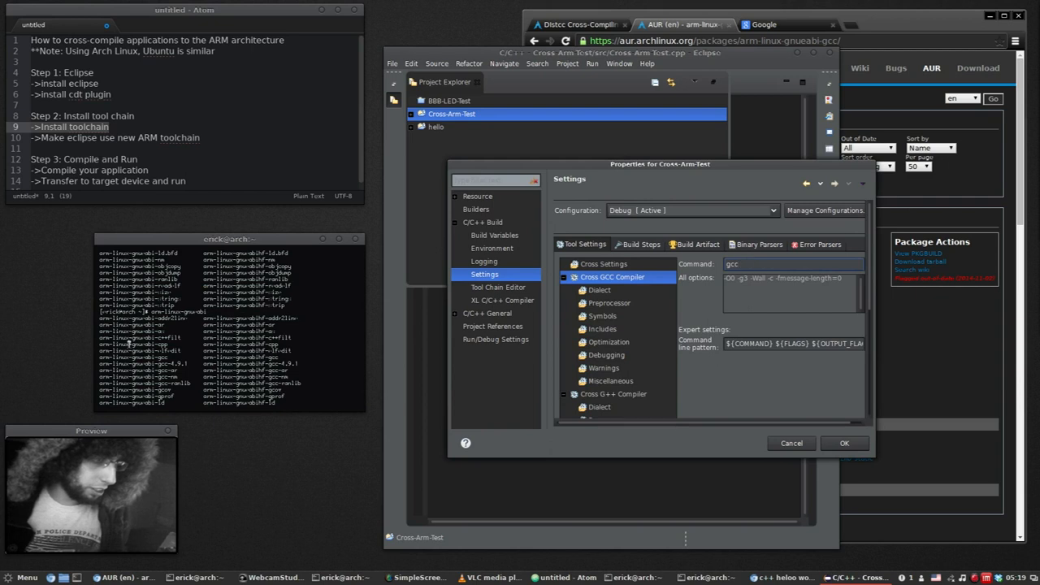
- Replace the compiler command gcc with the arm-linux-gnu prefix being typed
{"action": "double_click", "coordinate": [733, 264]}
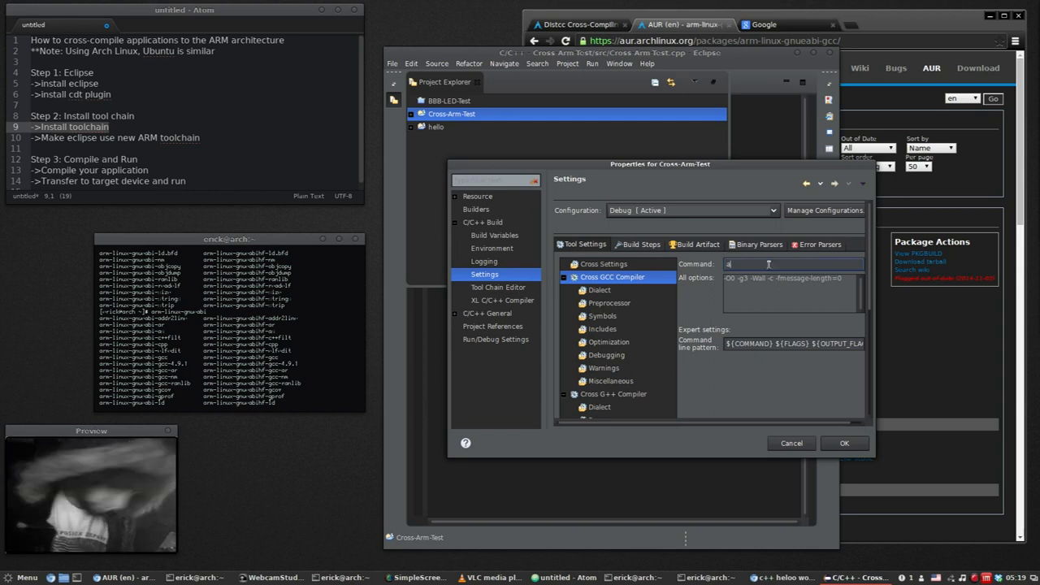
{"action": "type", "text": "arm-linux"}
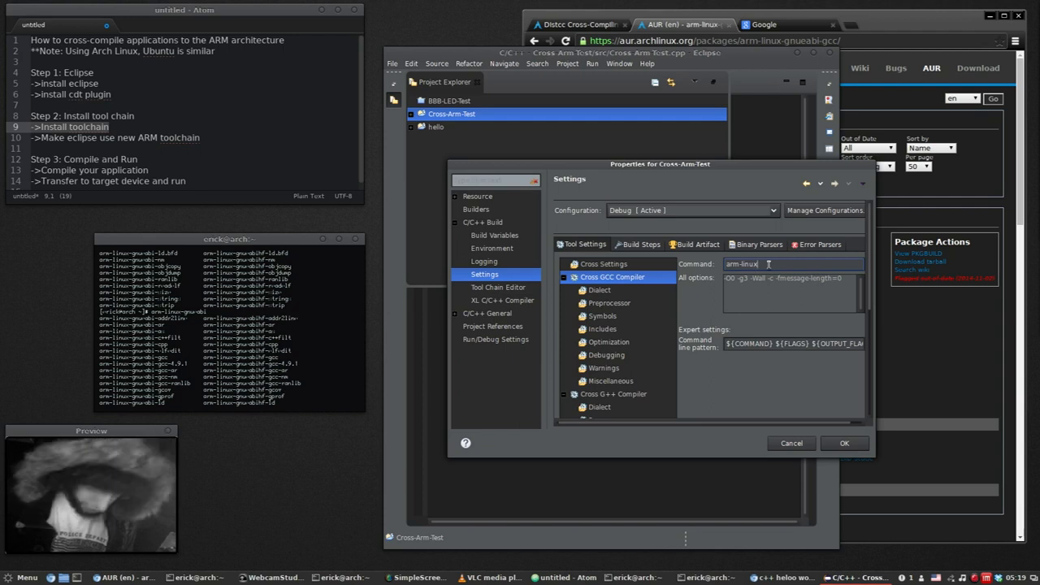
{"action": "type", "text": "-gnu"}
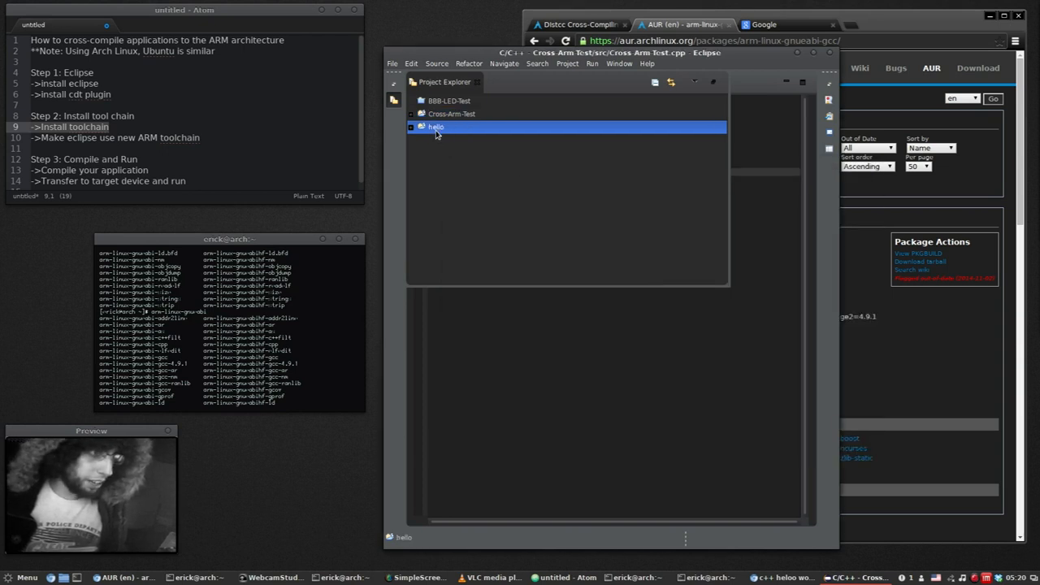
- Copy part of the hello project's arm-unknown-linux-gnueabihf toolchain path from its build settings and start a locate command in Guake
{"action": "right_click", "coordinate": [436, 127]}
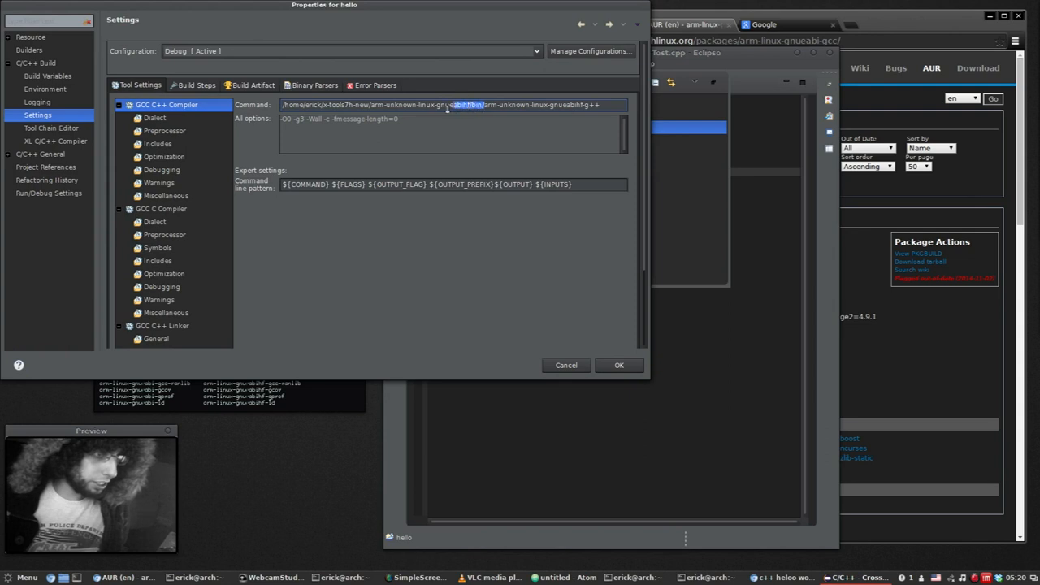
{"action": "right_click", "coordinate": [447, 104]}
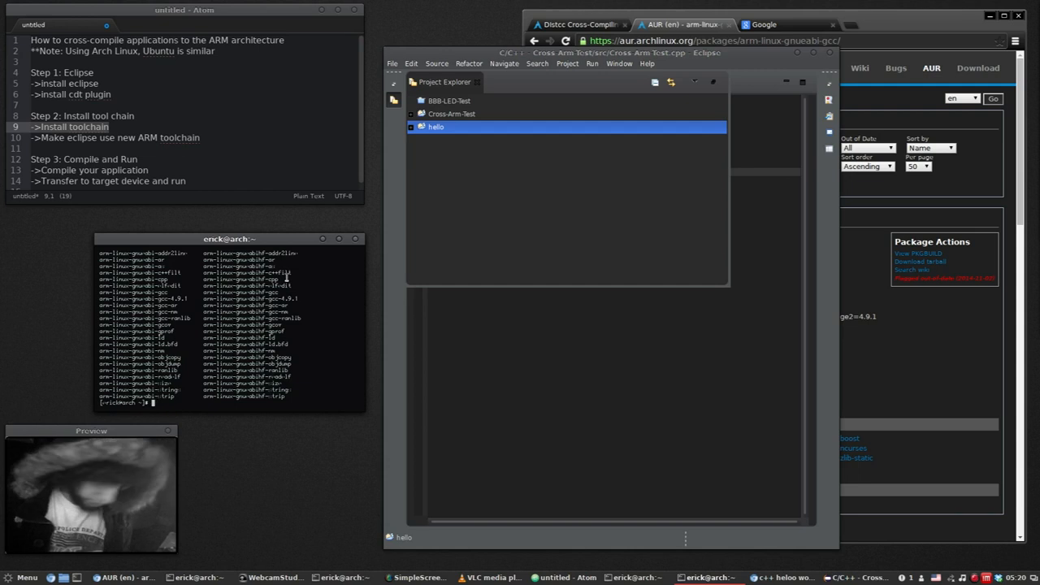
{"action": "type", "text": "locate"}
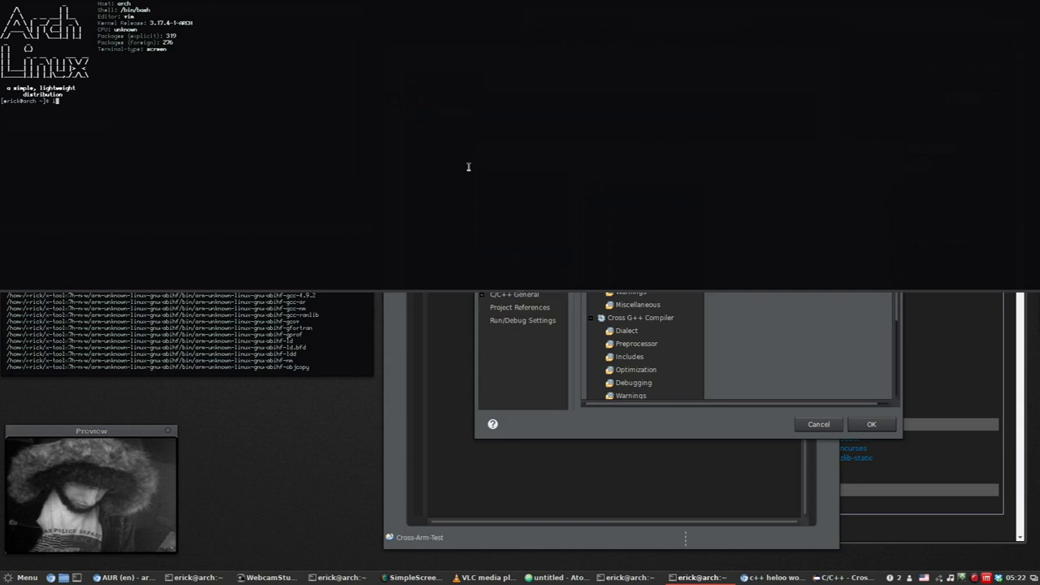
- Run locate with the copied toolchain path in Guake, then return to Eclipse
{"action": "type", "text": "locate"}
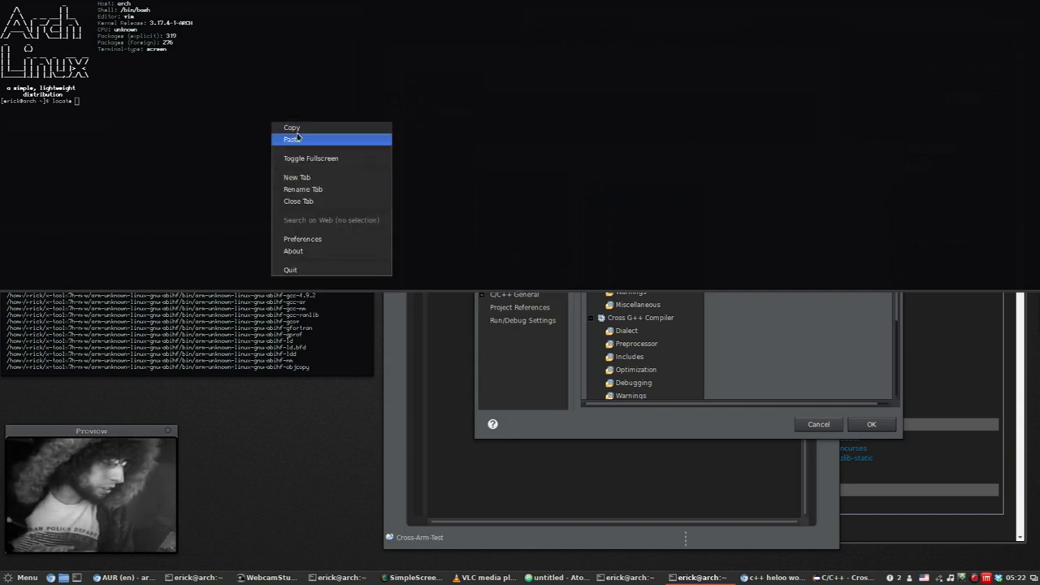
{"action": "left_click", "coordinate": [291, 140]}
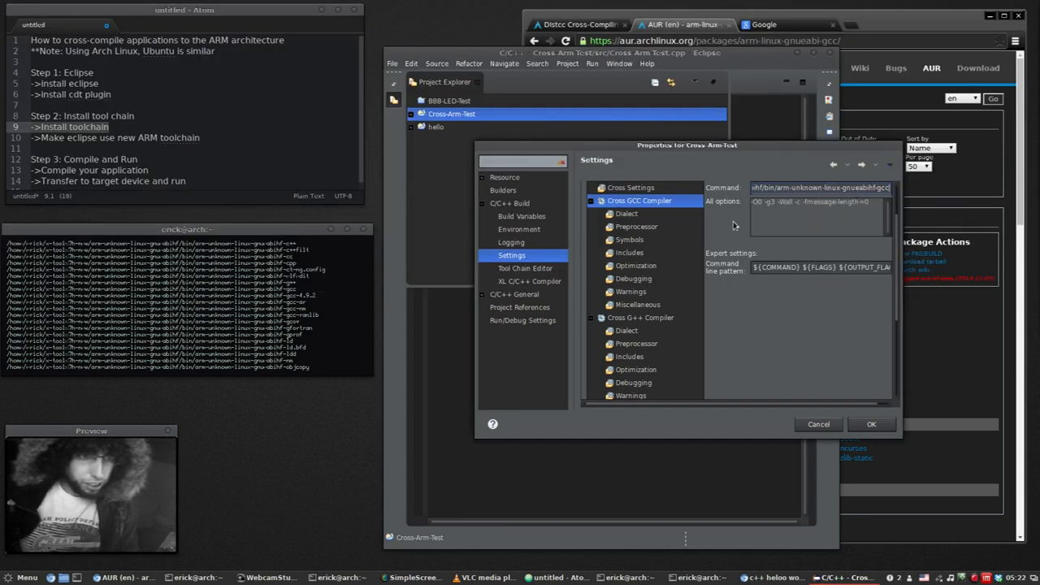
- Set the Cross GCC Compiler command to the full toolchain bin path ending in arm-unknown-linux-gnueabihf-gcc
{"action": "left_click", "coordinate": [637, 317]}
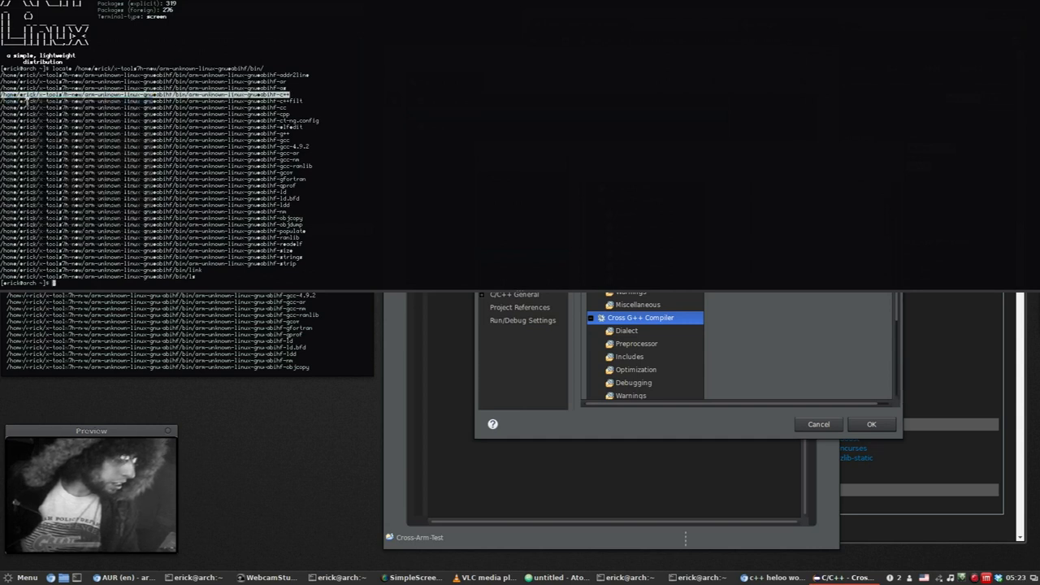
{"action": "right_click", "coordinate": [768, 188]}
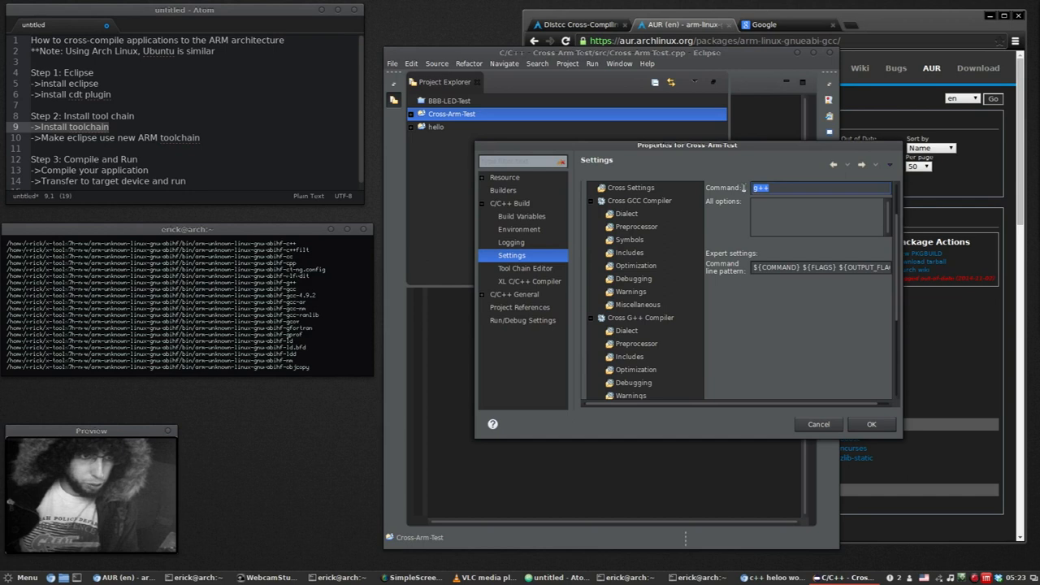
{"action": "type", "text": "hf/bin/arm-unknown-linux-gnueabihf-c++"}
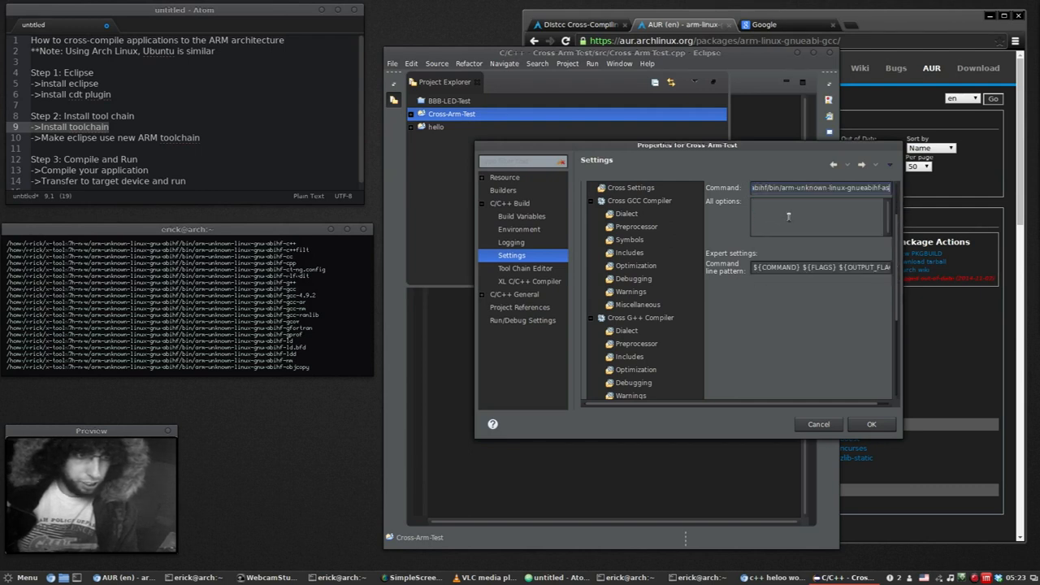
{"action": "left_click", "coordinate": [640, 201]}
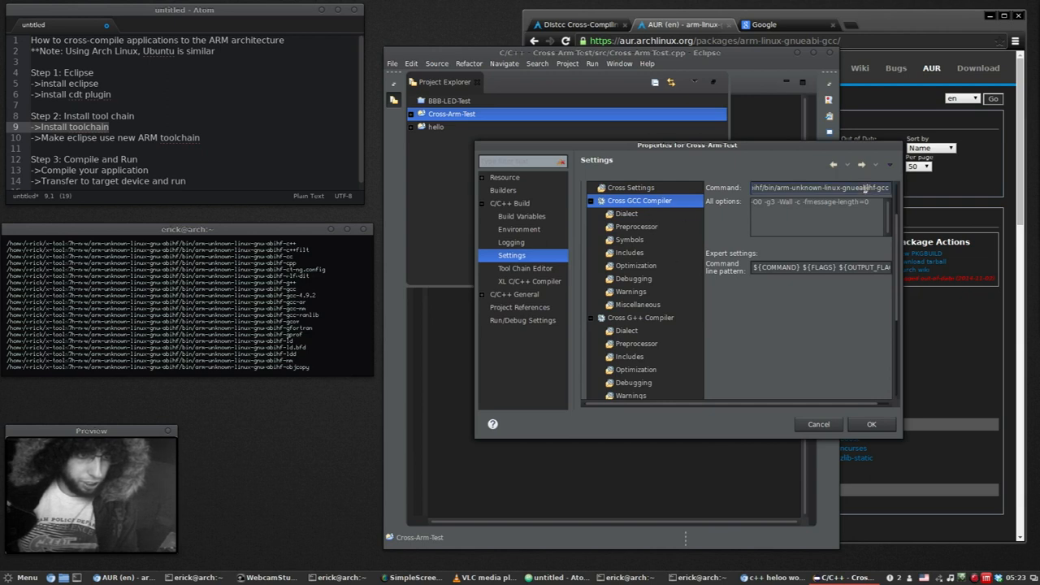
{"action": "left_click", "coordinate": [642, 317]}
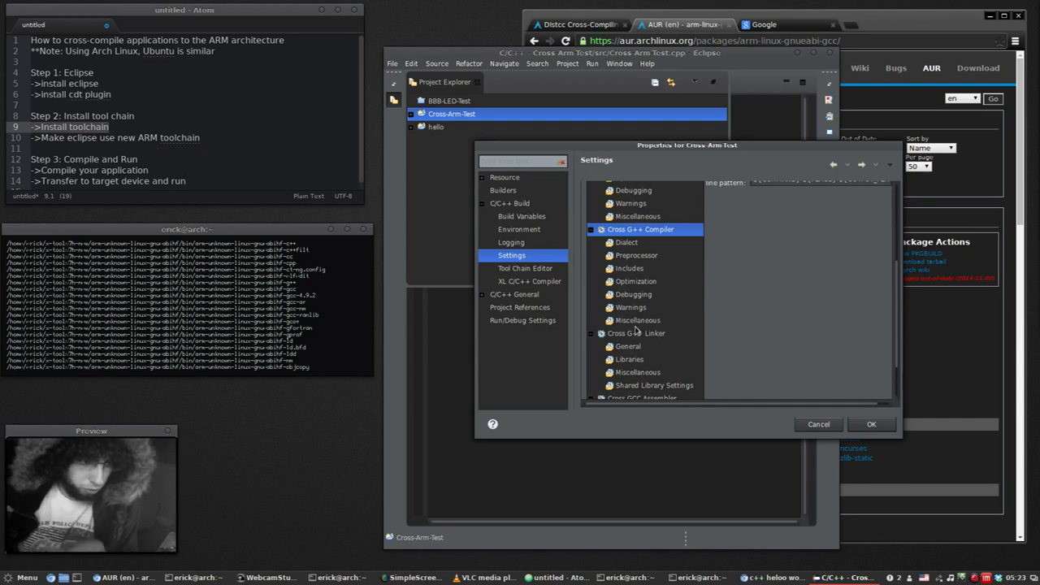
- Review the Cross G++ Linker settings, confirm the properties and return to Cross-Arm-Test.cpp
{"action": "left_click", "coordinate": [634, 333]}
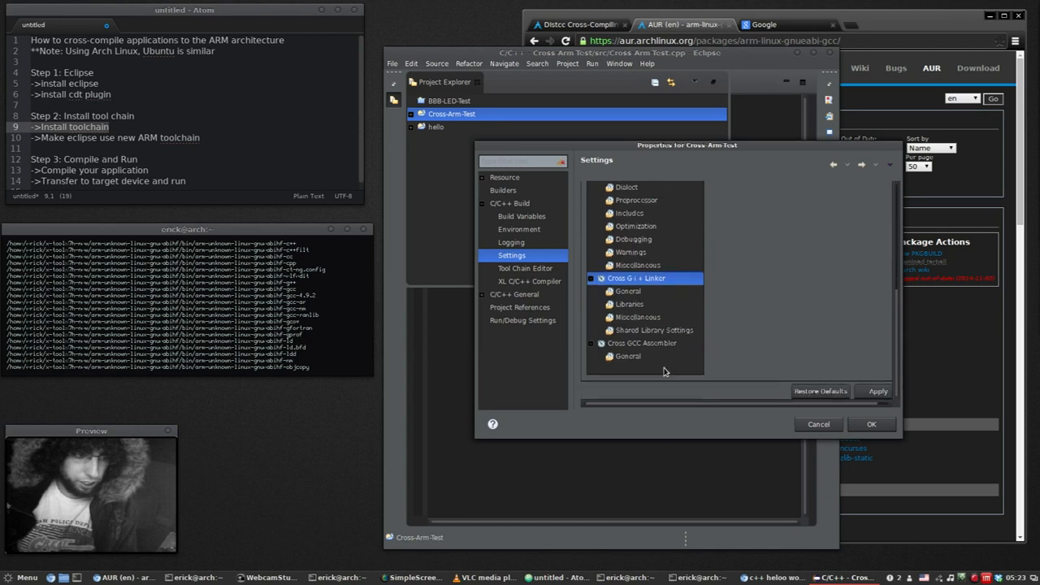
{"action": "left_click", "coordinate": [644, 343]}
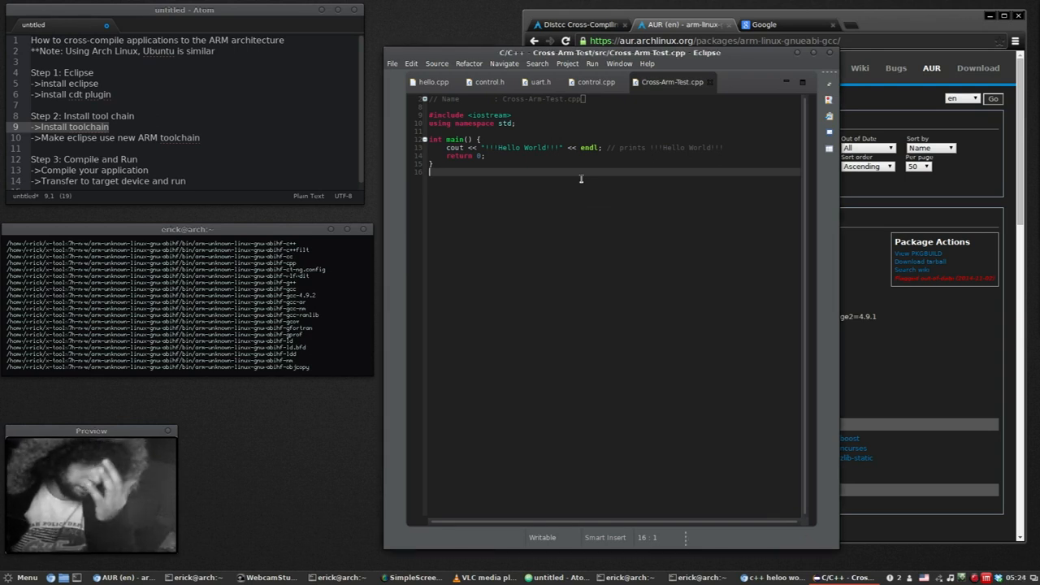
{"action": "left_click", "coordinate": [592, 63]}
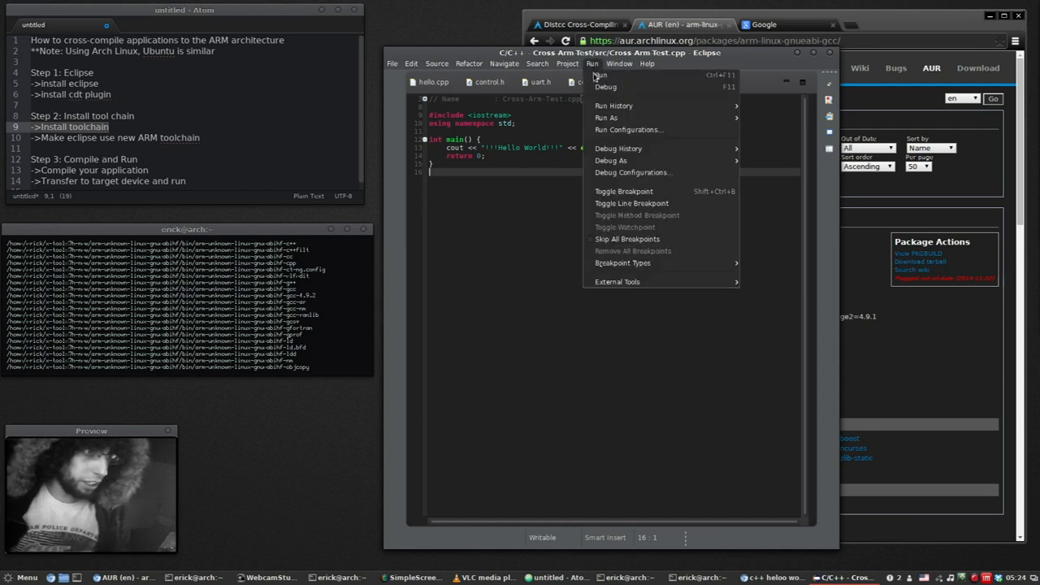
{"action": "left_click", "coordinate": [598, 75]}
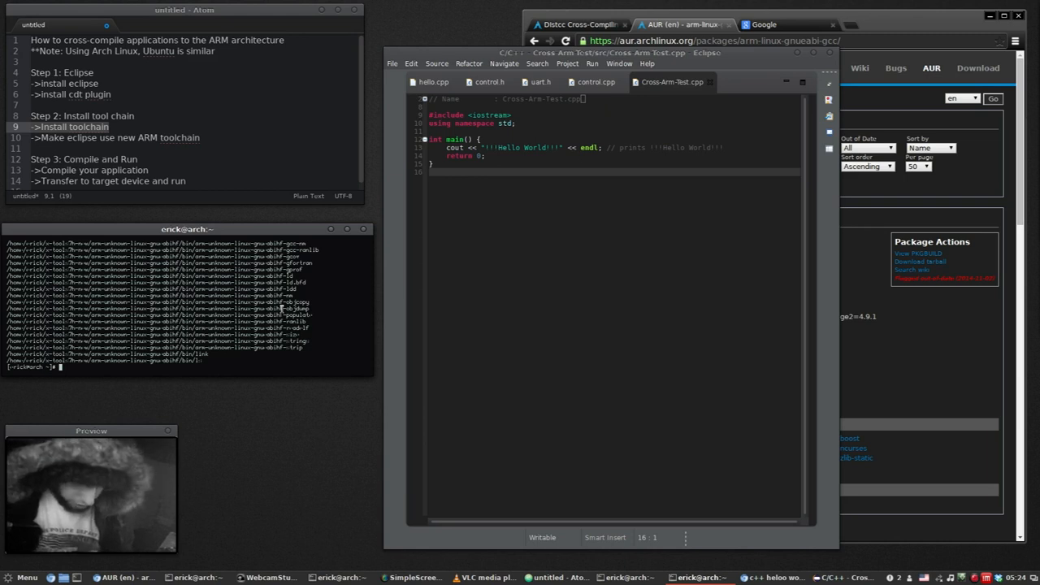
- Change into workspace/Cross-Arm-Test/Debug and list the built Cross-Arm-Test binary
{"action": "type", "text": "cd"}
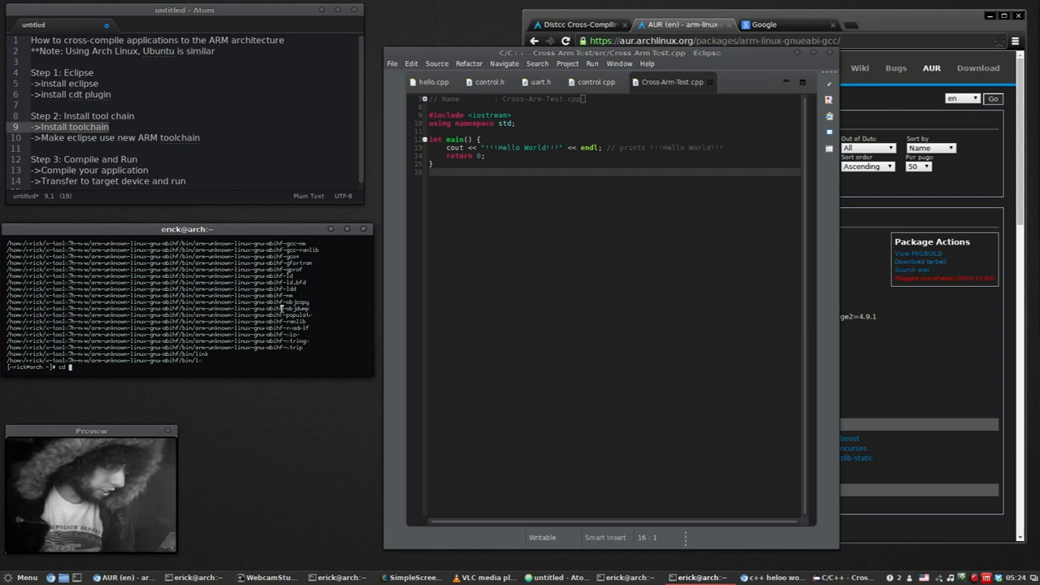
{"action": "type", "text": "workspace/"}
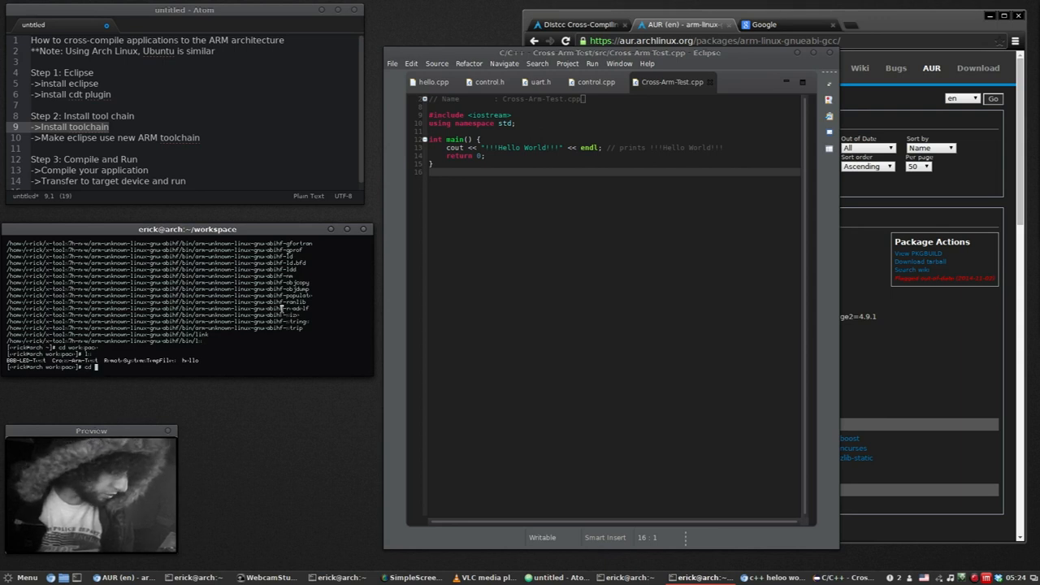
{"action": "type", "text": "cd Cross-Arm-Test"}
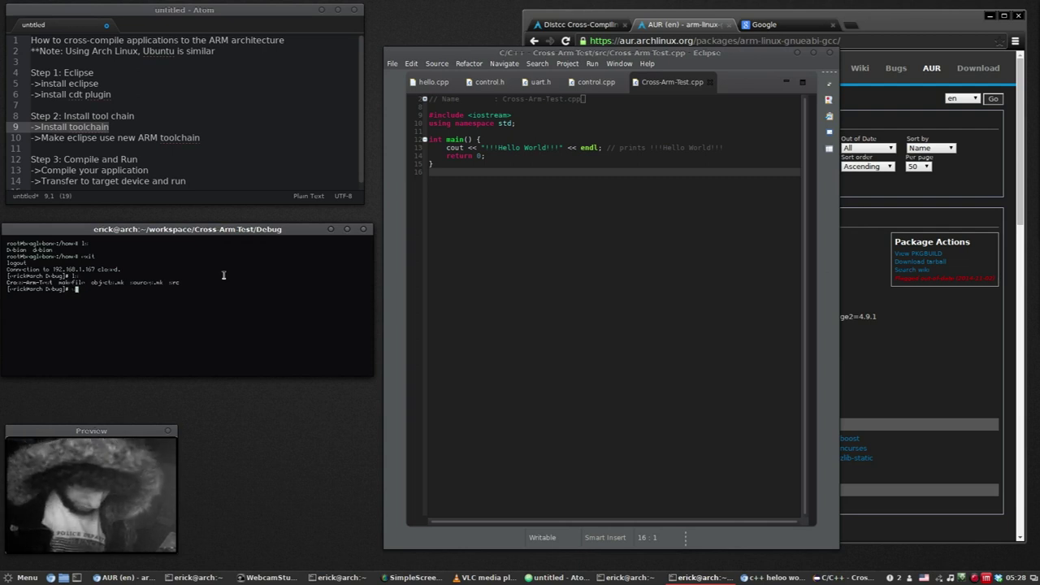
{"action": "type", "text": "scp"}
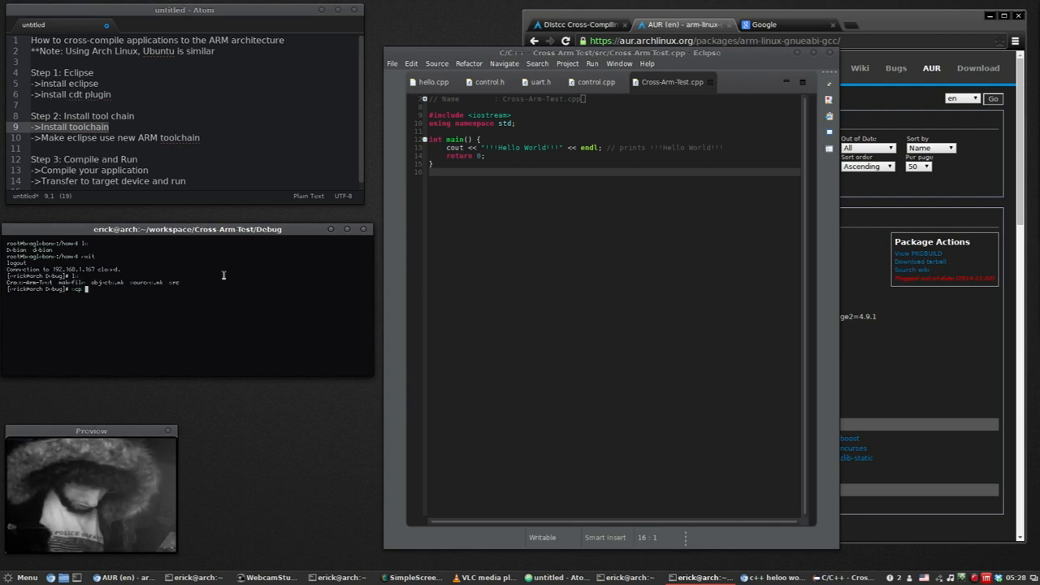
{"action": "type", "text": "root@"}
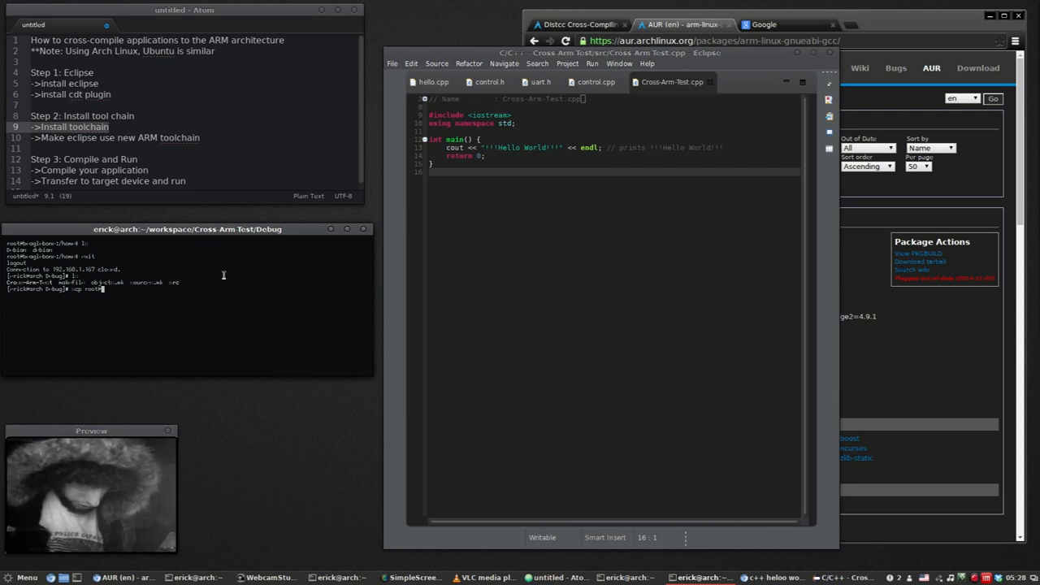
{"action": "type", "text": "192.168.1.167:/"}
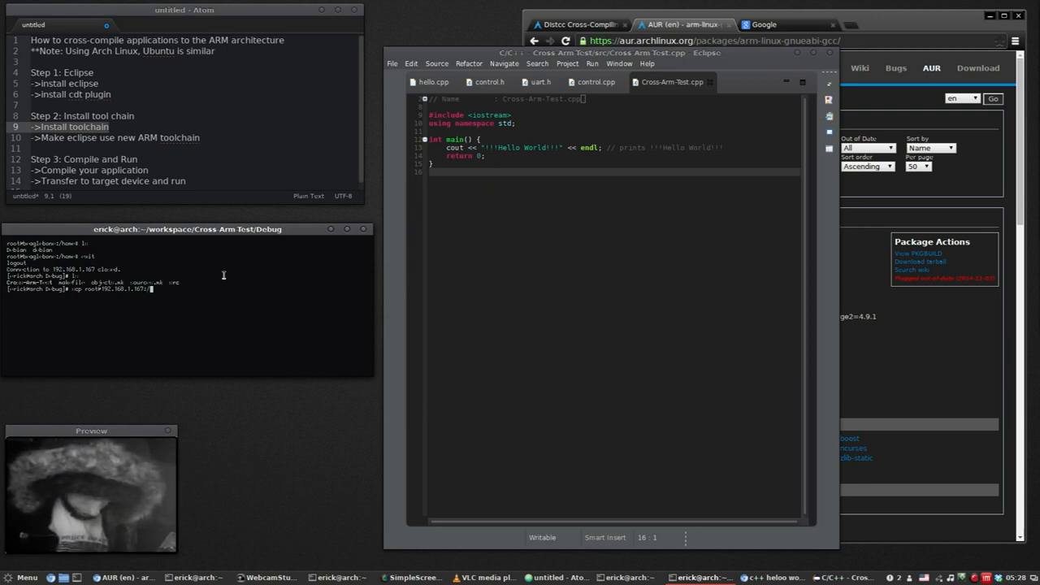
{"action": "type", "text": "home"}
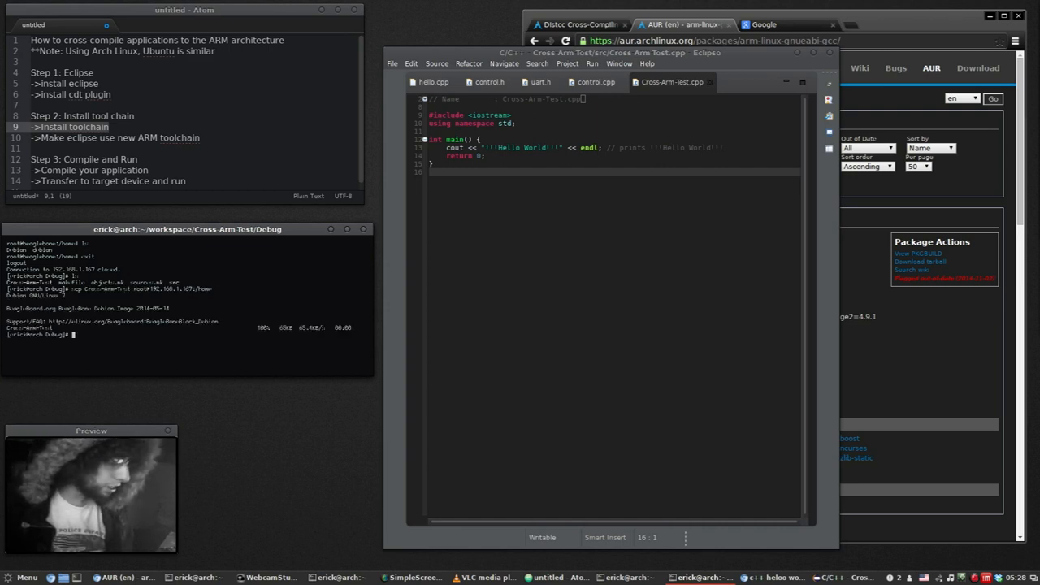
- SSH into the BeagleBone as root, list /home showing Cross-Arm-Test, and begin a chmod command
{"action": "type", "text": "ssh bone"}
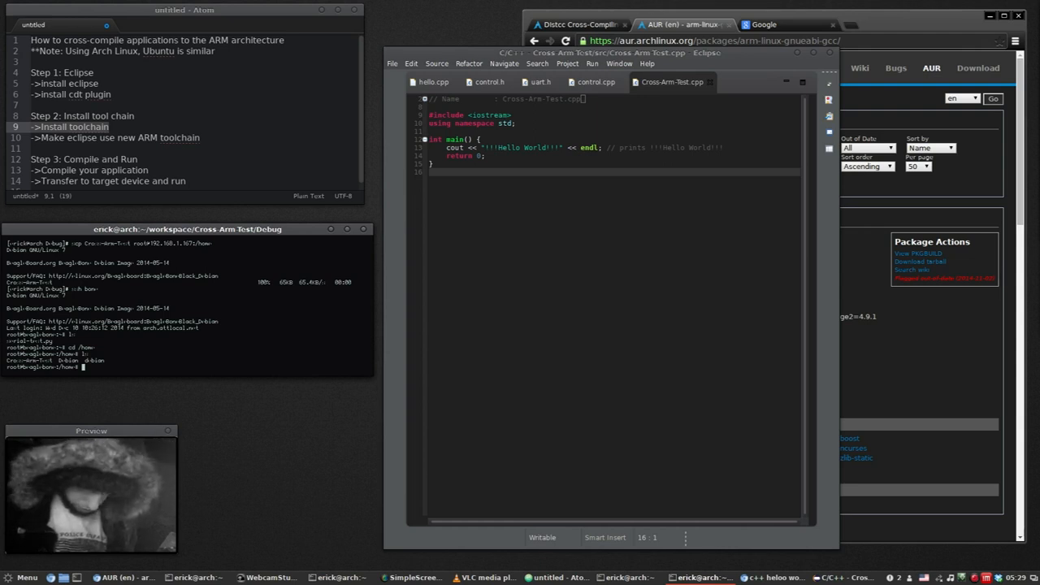
{"action": "type", "text": "chmod"}
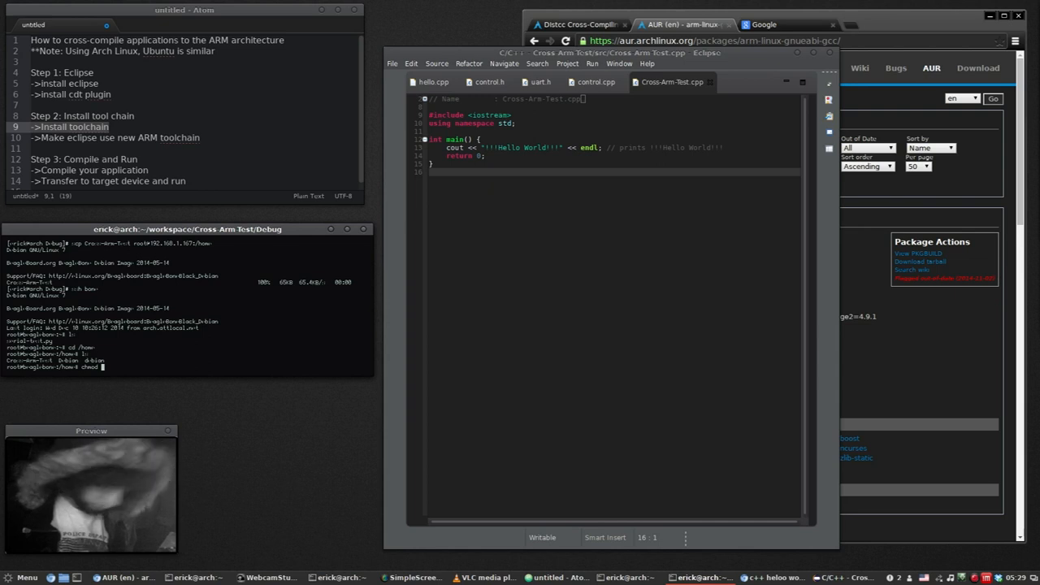